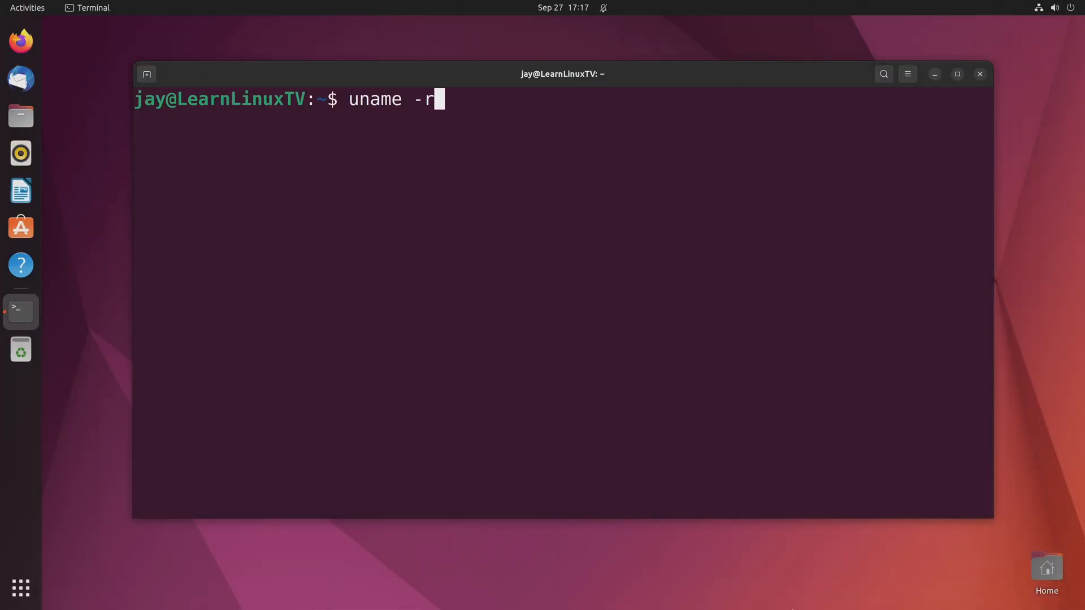
# Run the typed kernel-version check, then close the Terminal to leave the bare desktop
pyautogui.press('Return')
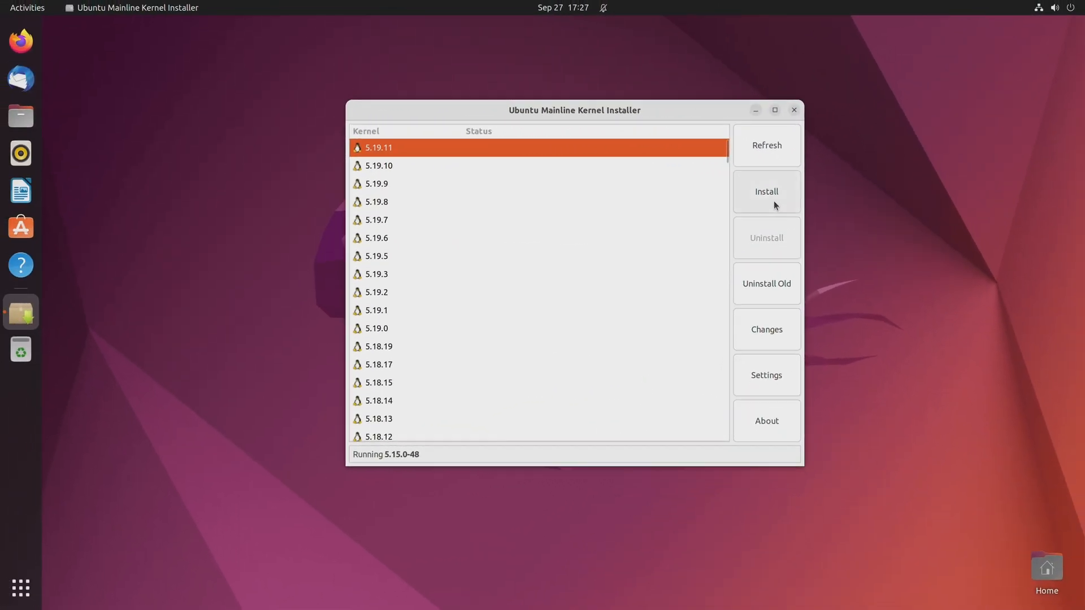
pyautogui.click(766, 192)
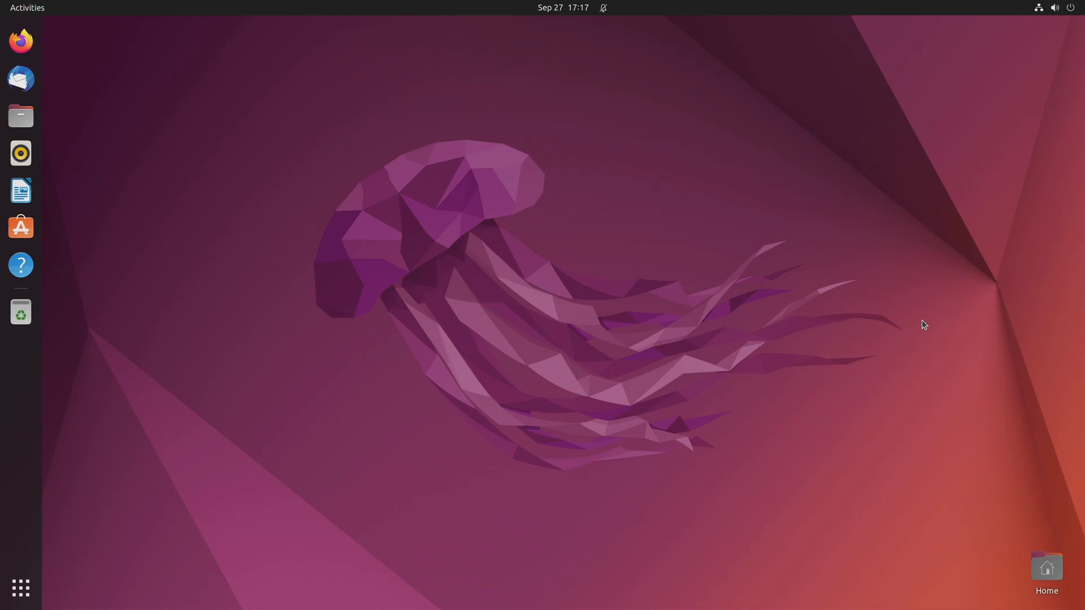
# Launch Terminal from the app grid and get a fresh empty prompt
pyautogui.click(21, 588)
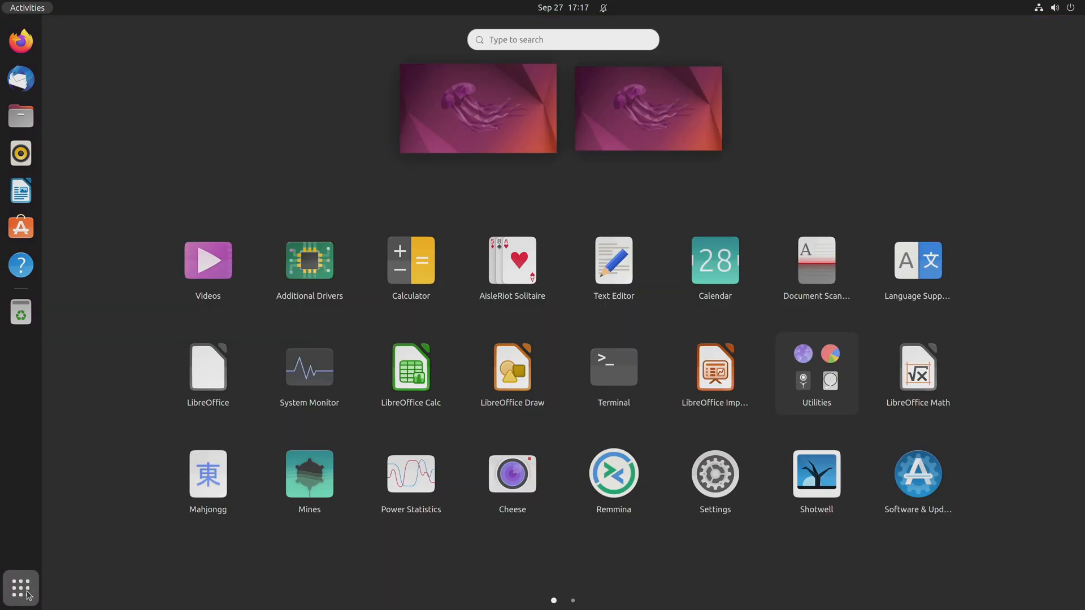
pyautogui.click(613, 366)
pyautogui.write('unam')
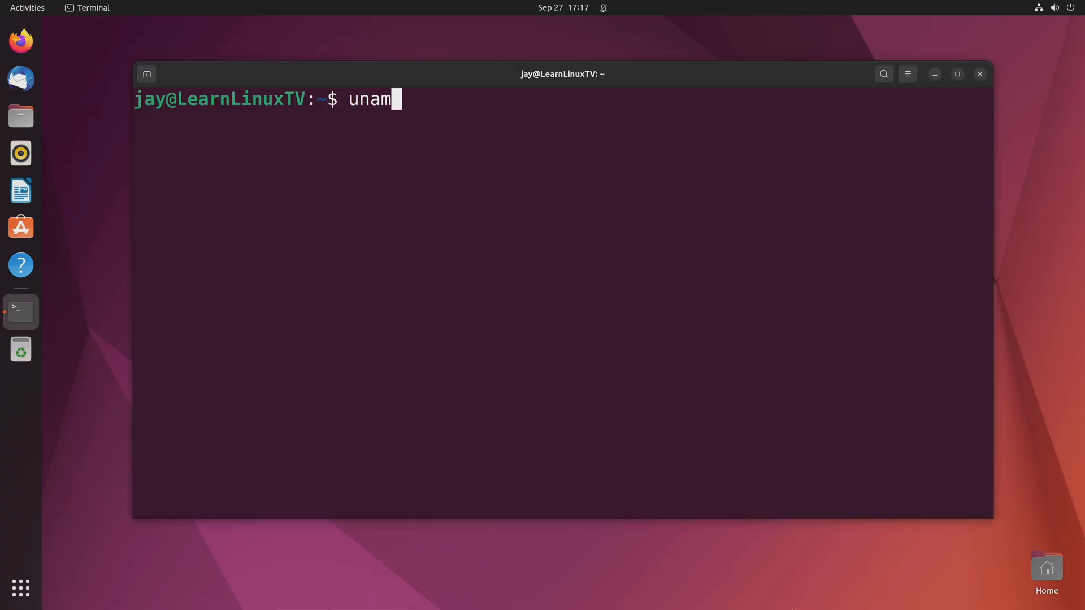
pyautogui.press('Return')
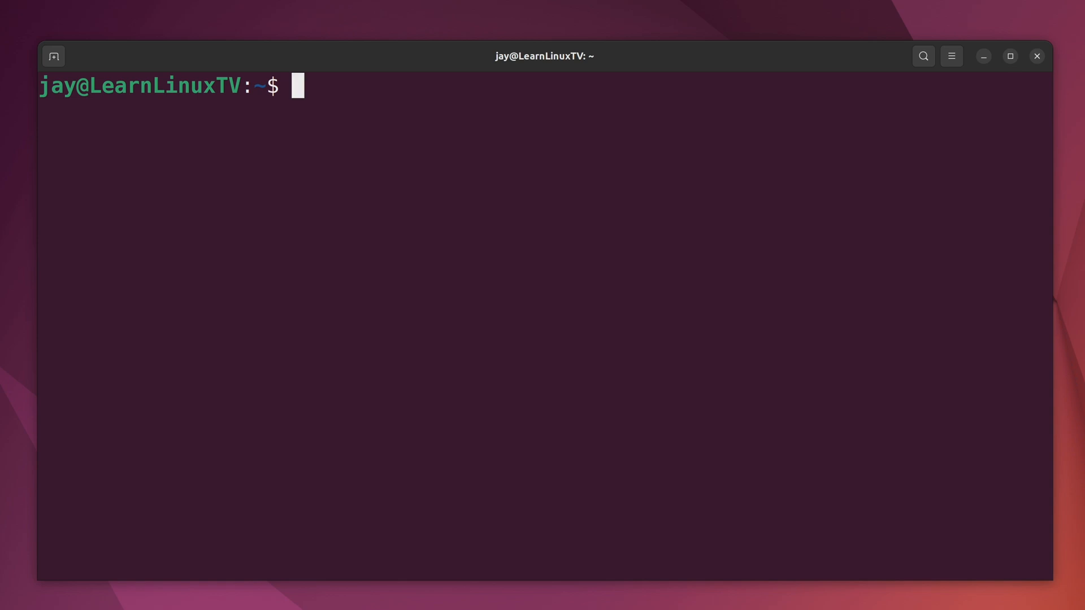
# Run sudo add-apt-repository ppa:cappelikan/ppa to add the Mainline installer PPA
pyautogui.write('sudo')
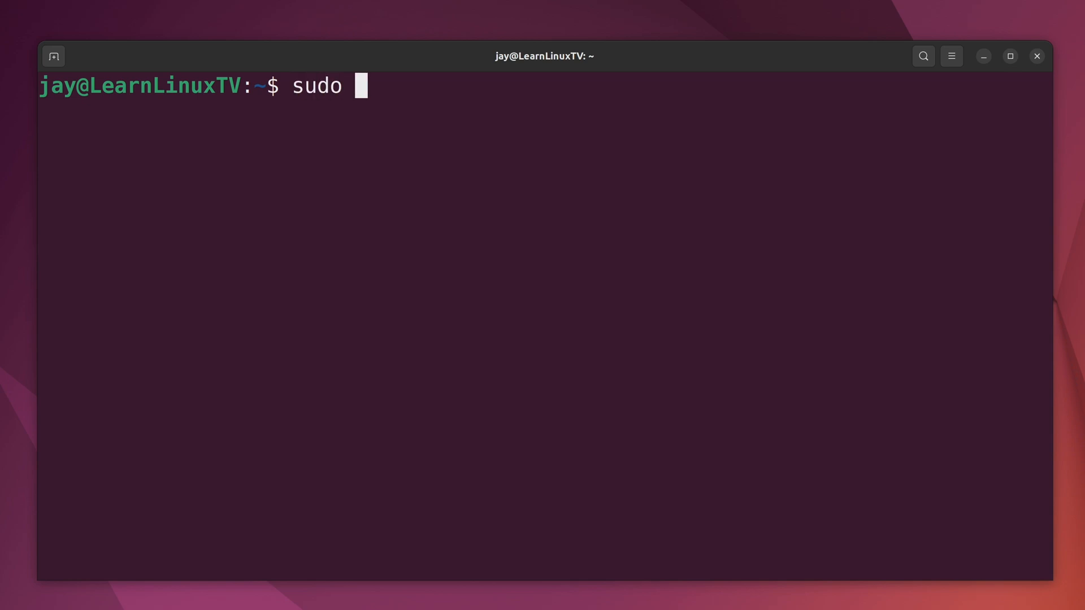
pyautogui.write('add-apt-')
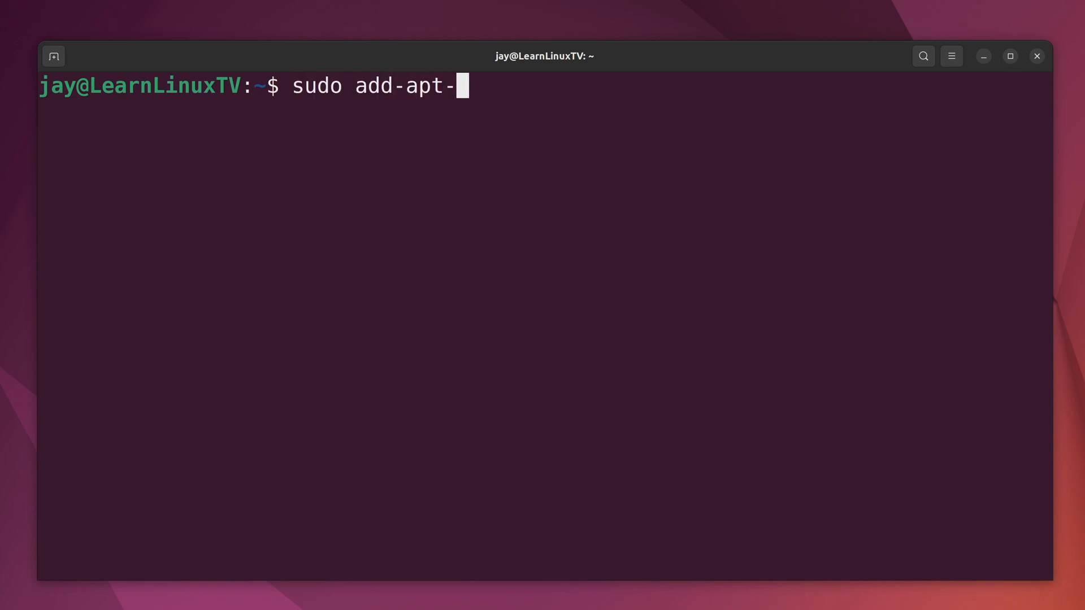
pyautogui.write('repository')
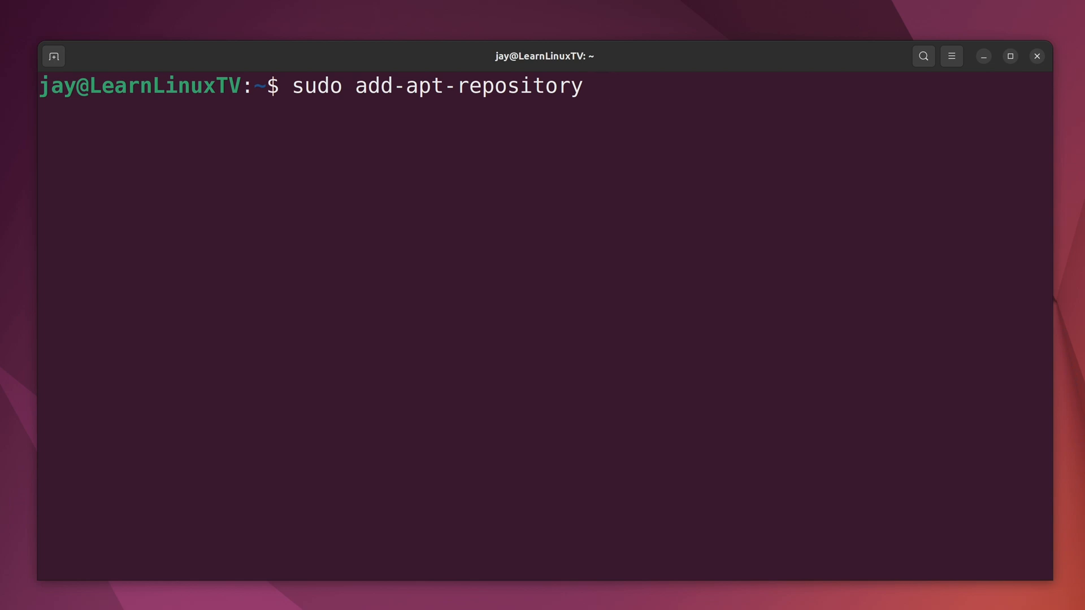
pyautogui.write('ppa')
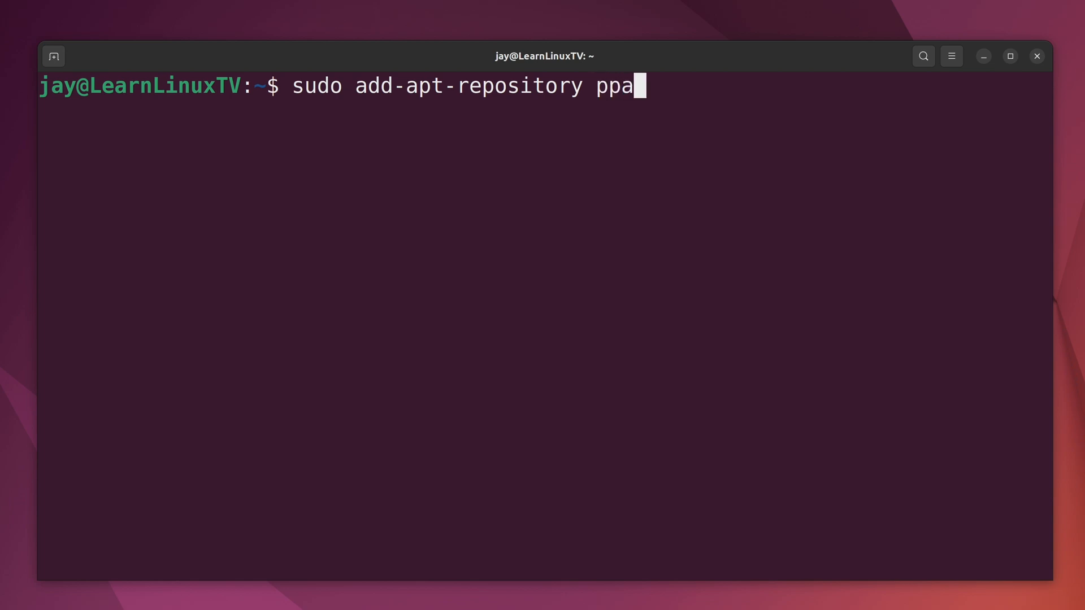
pyautogui.write(':capp')
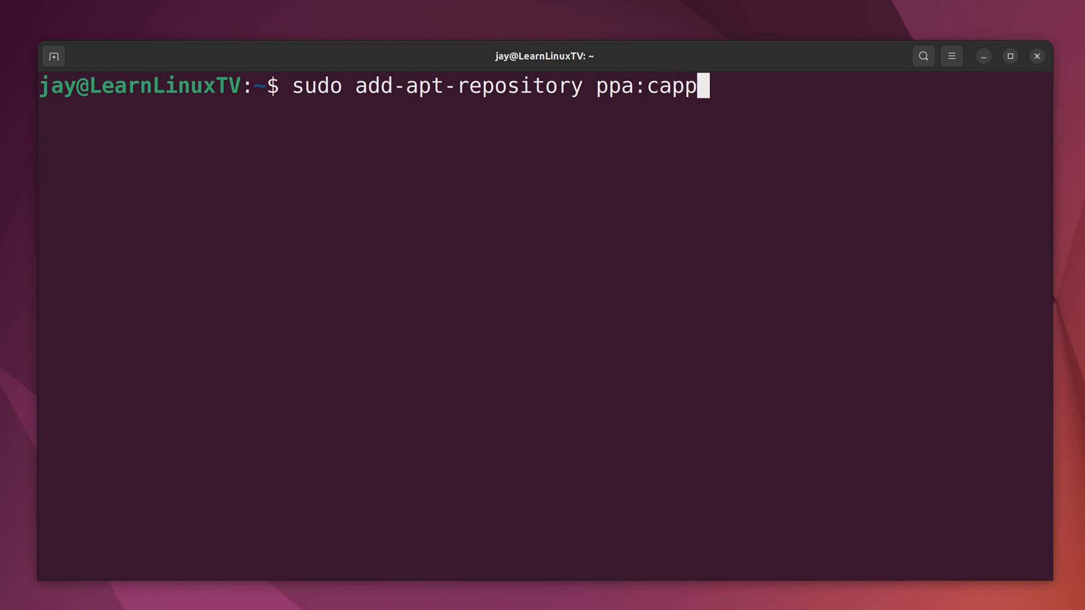
pyautogui.write('elikan/')
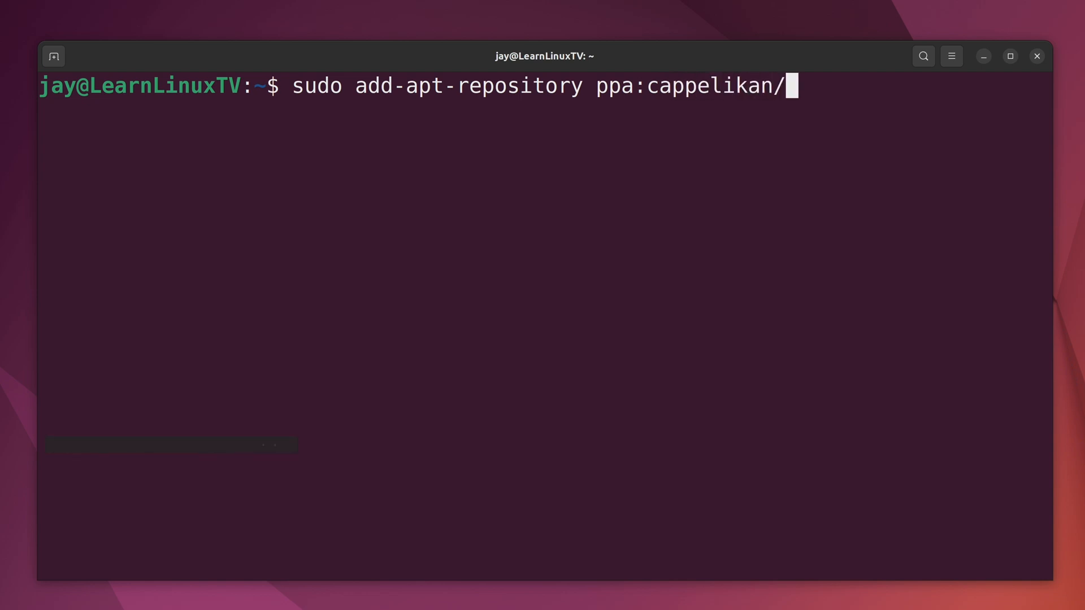
pyautogui.write('ppa')
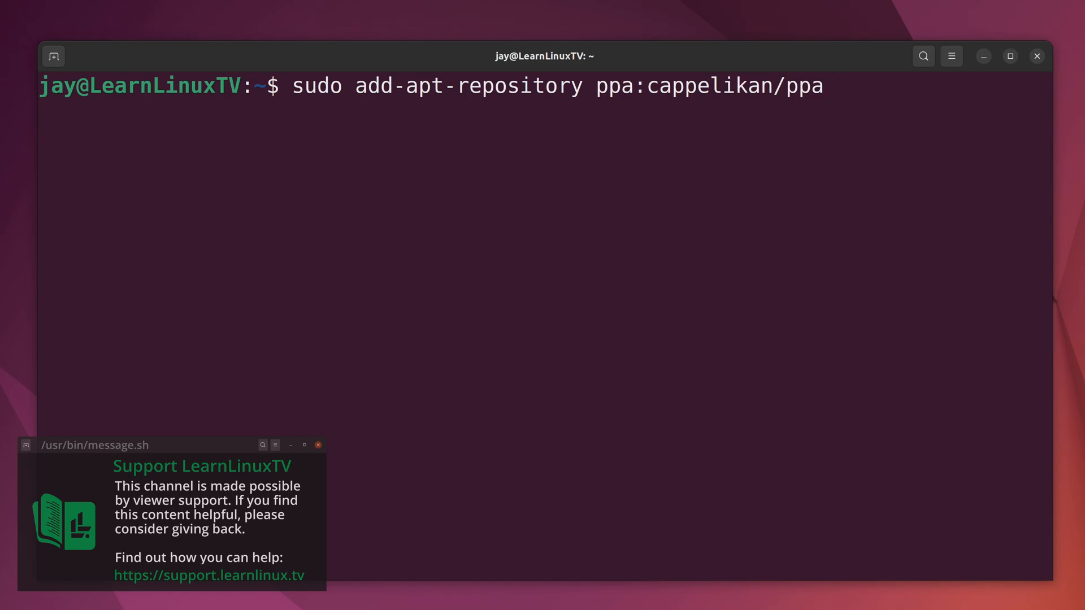
pyautogui.press('Return')
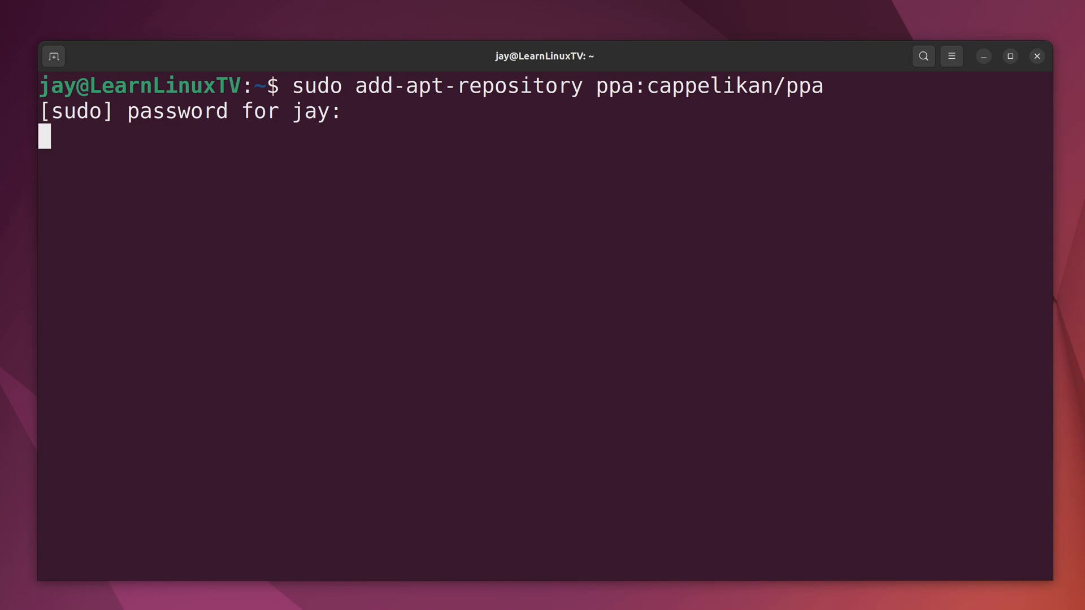
# Supply the password, confirm adding the repository and let the package lists refresh
pyautogui.press('Return')
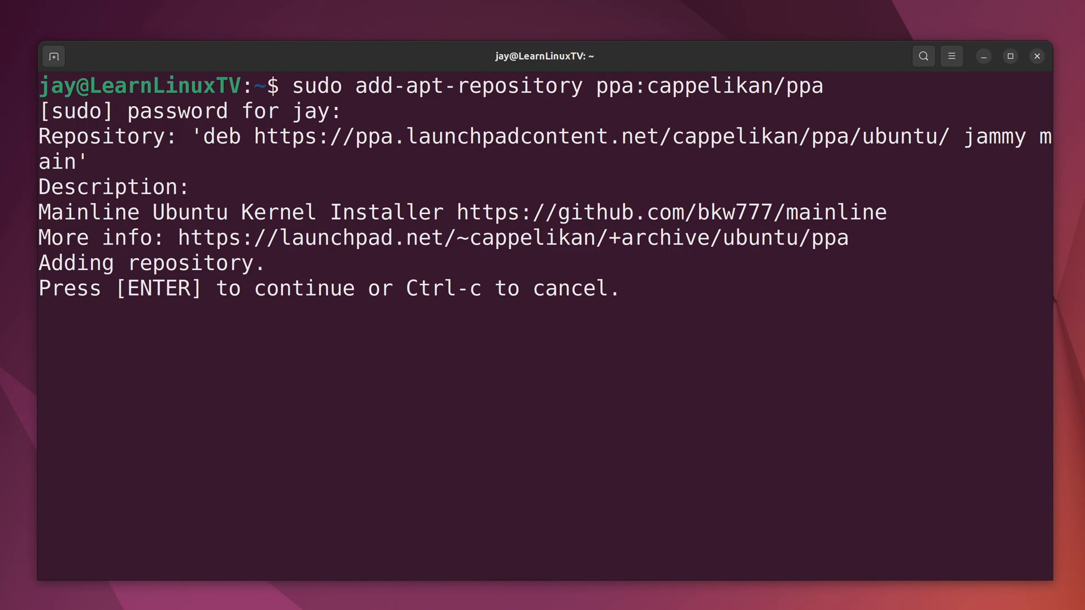
pyautogui.press('Return')
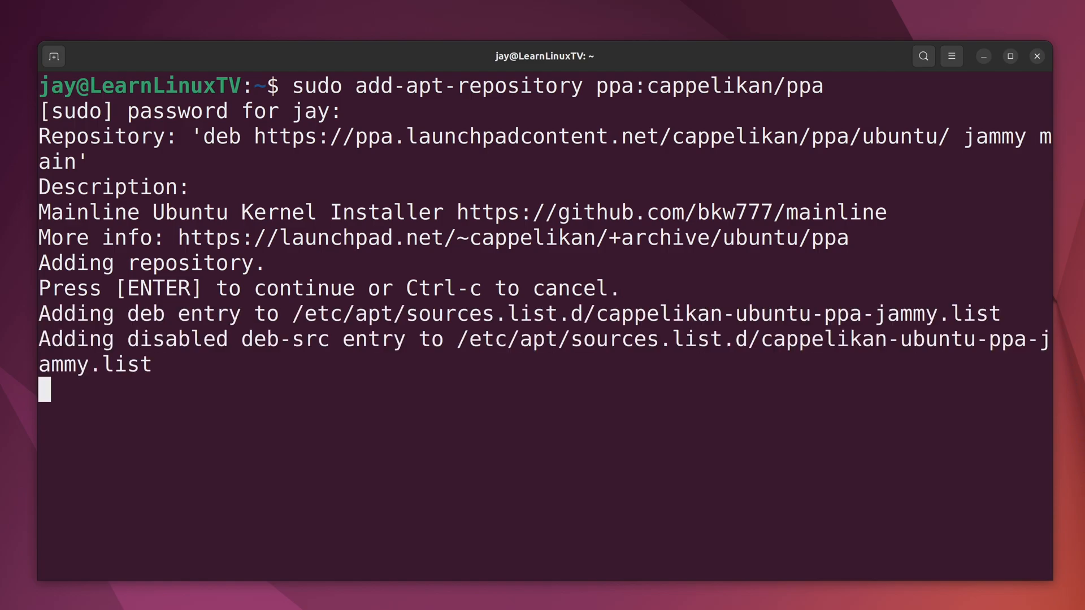
pyautogui.press('Return')
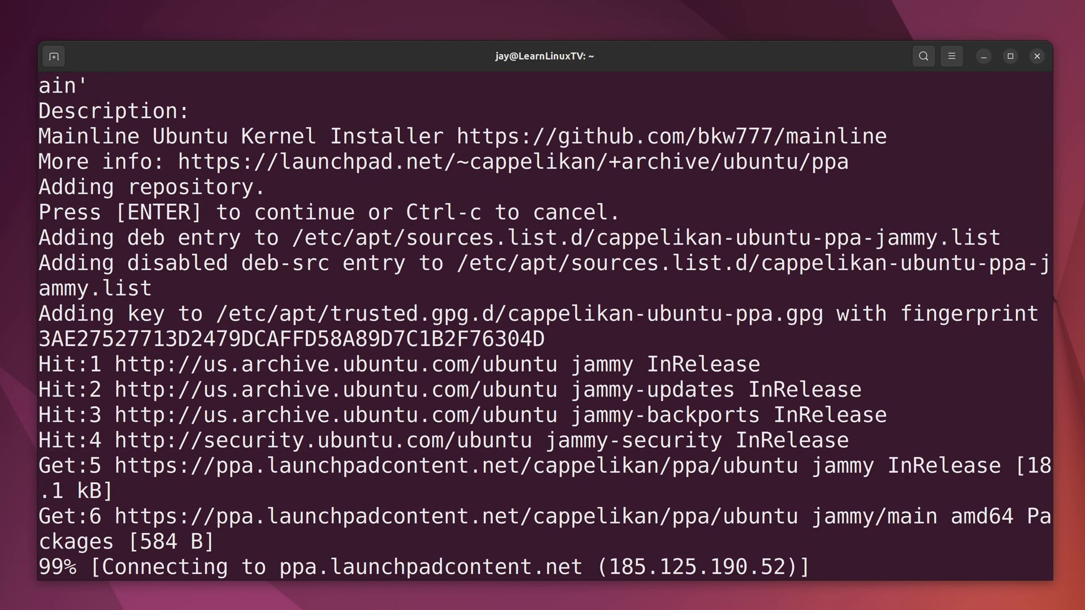
pyautogui.scroll(-3)
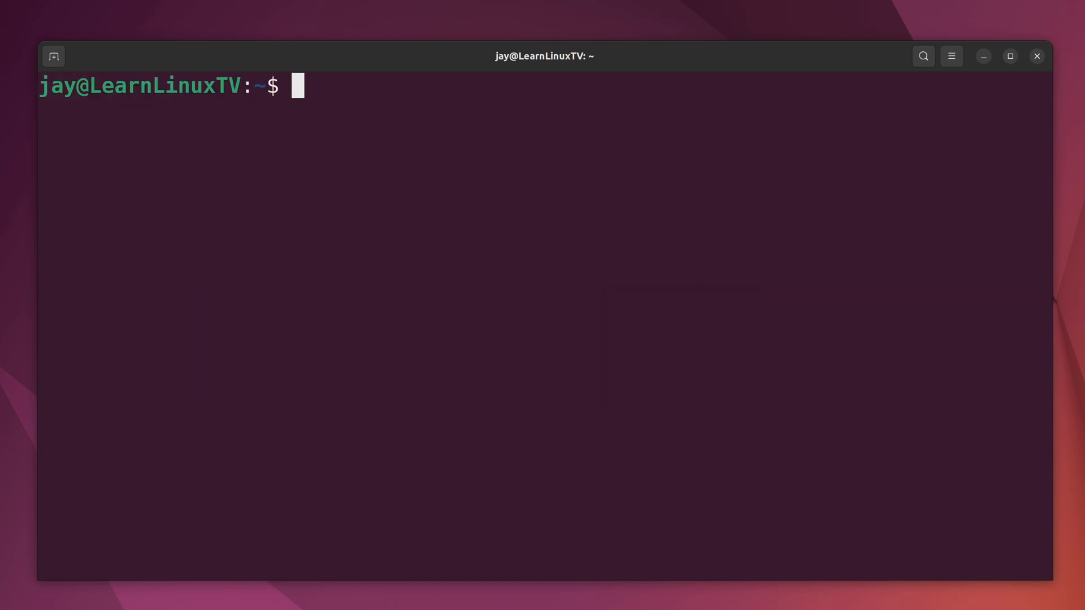
# Search the package lists with apt search main to find the mainline tool
pyautogui.write('apt search main')
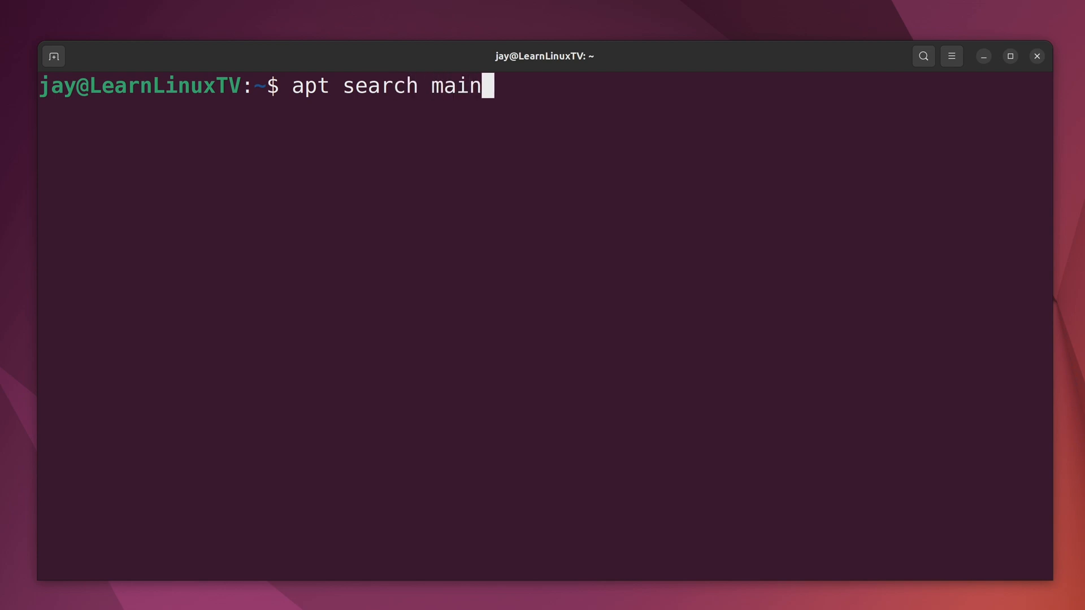
pyautogui.press('Return')
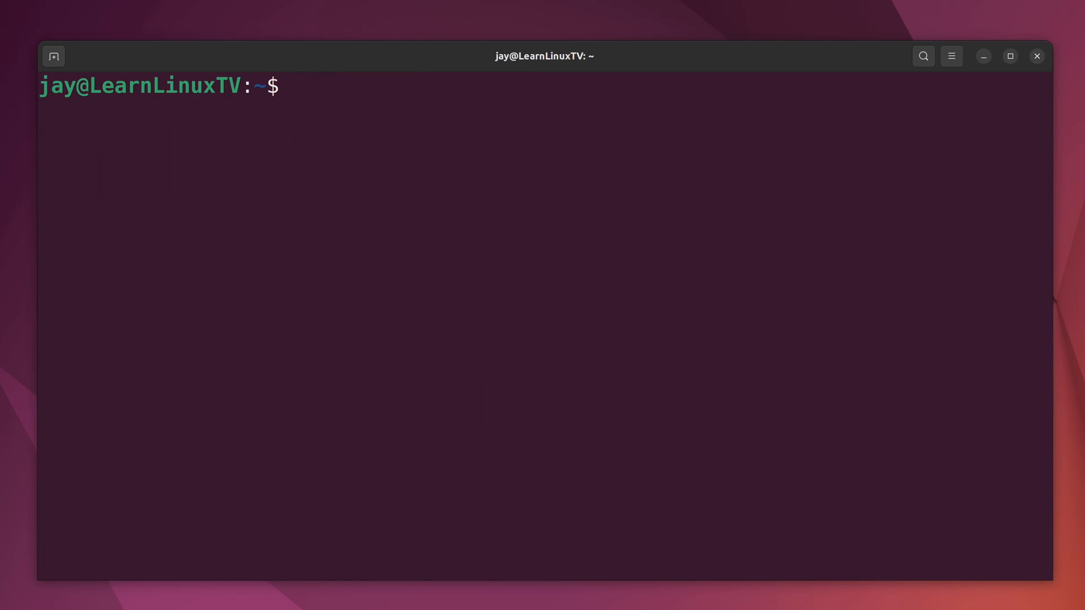
# Install the mainline package with sudo apt install mainline, answering Y to continue
pyautogui.write('sudo apt inst')
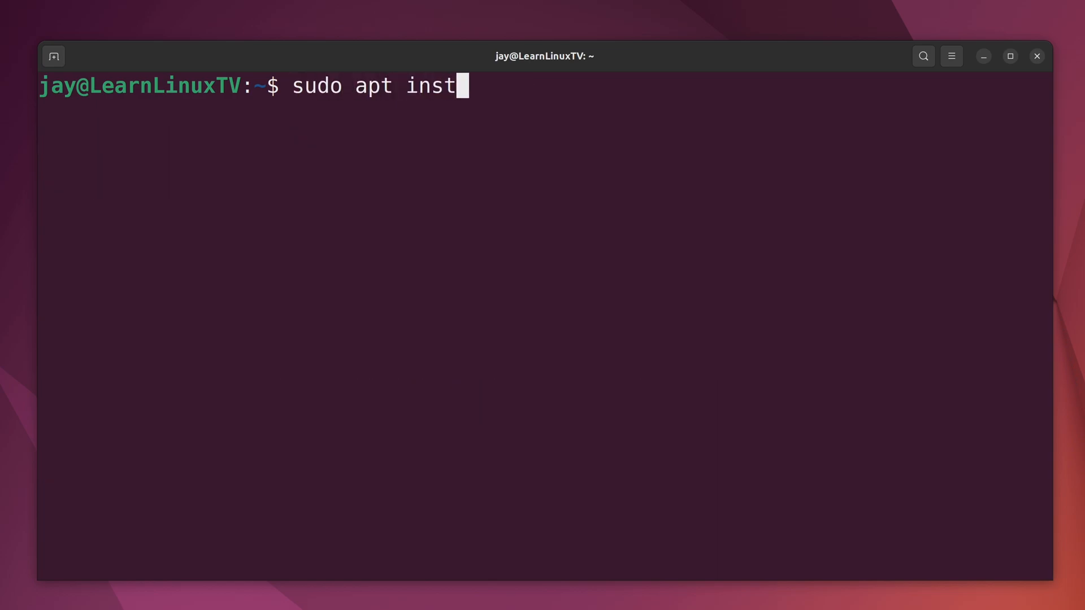
pyautogui.write('all mainline')
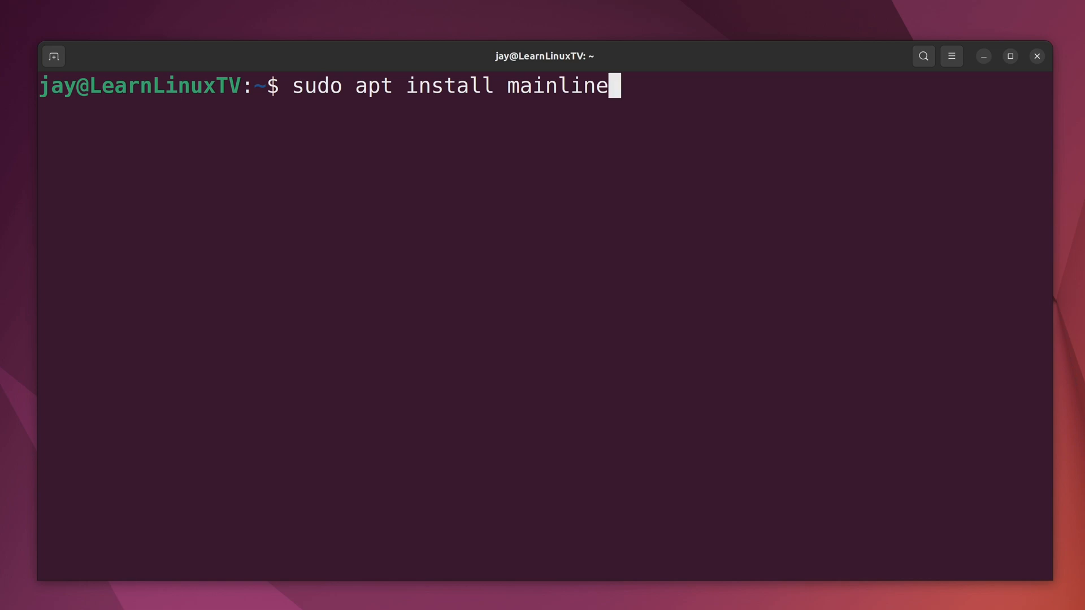
pyautogui.press('Return')
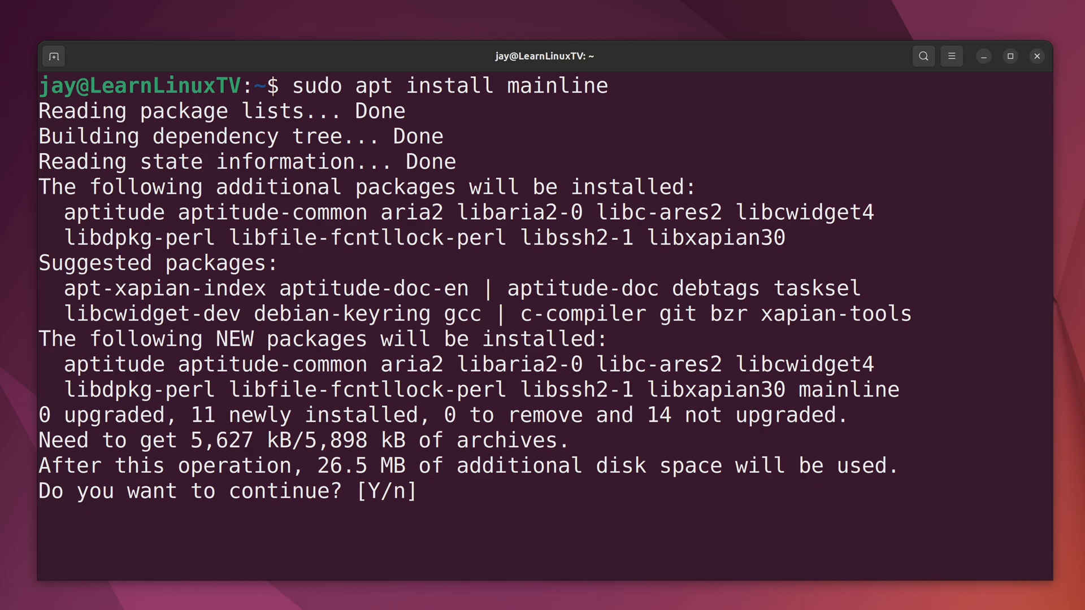
pyautogui.press('Return')
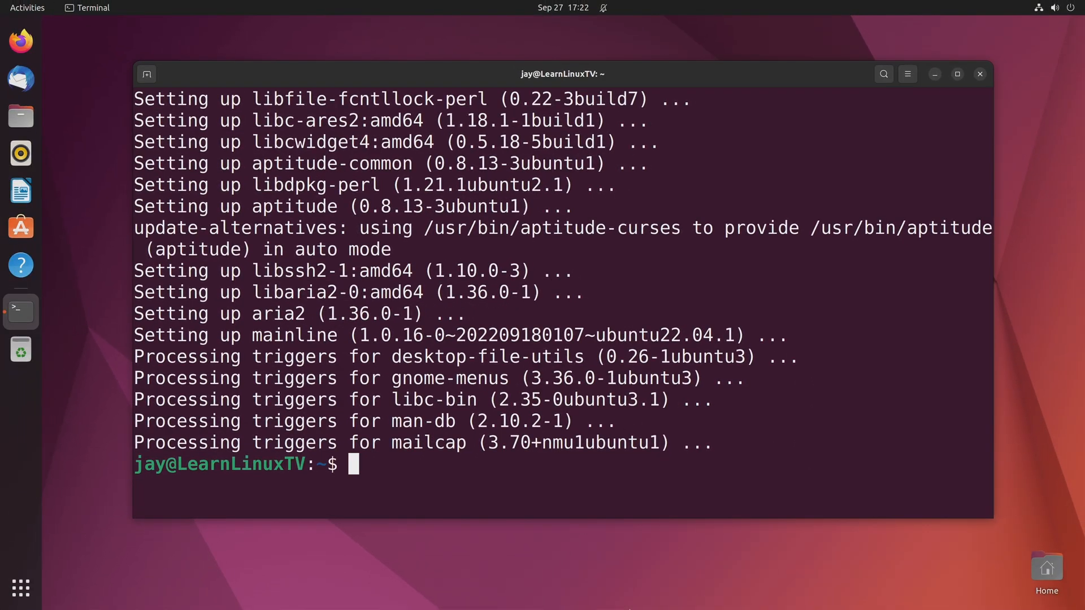
pyautogui.moveTo(980, 74)
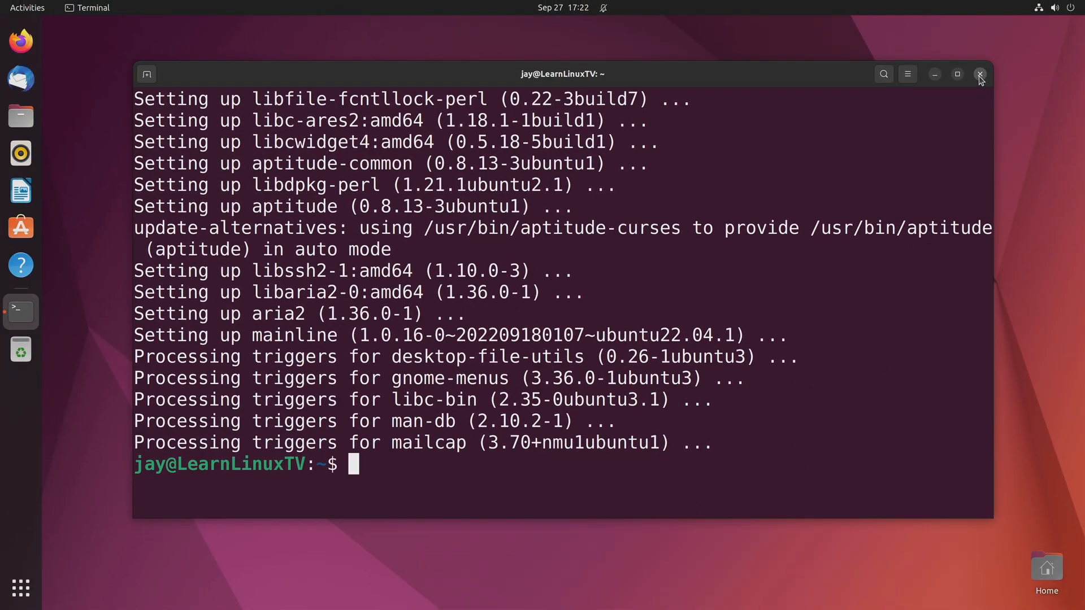
# Close the terminal and launch Ubuntu Mainline Kernel Installer from the app grid
pyautogui.click(979, 75)
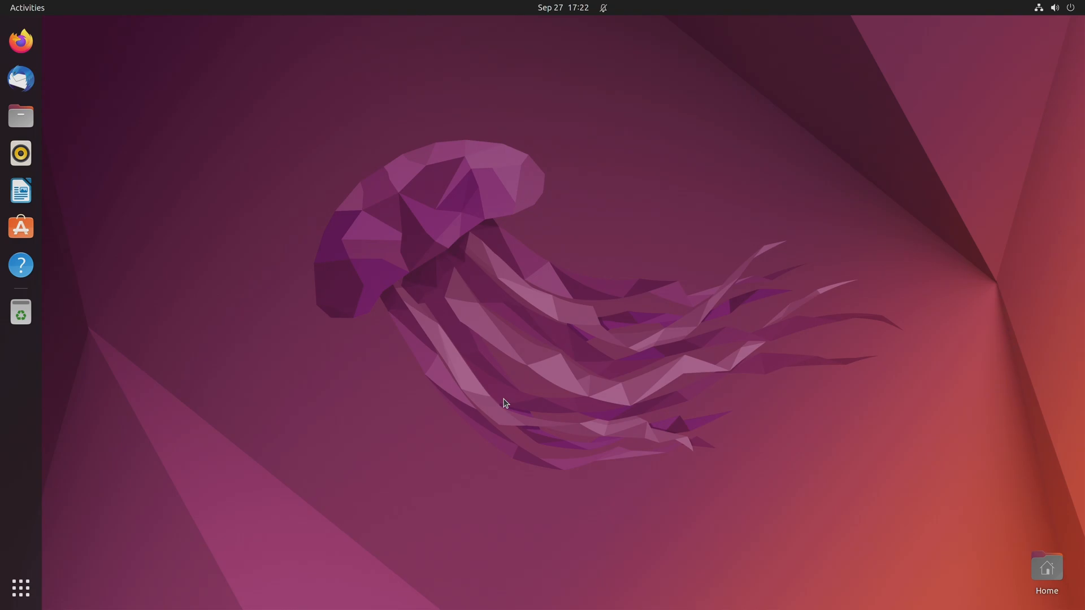
pyautogui.moveTo(20, 588)
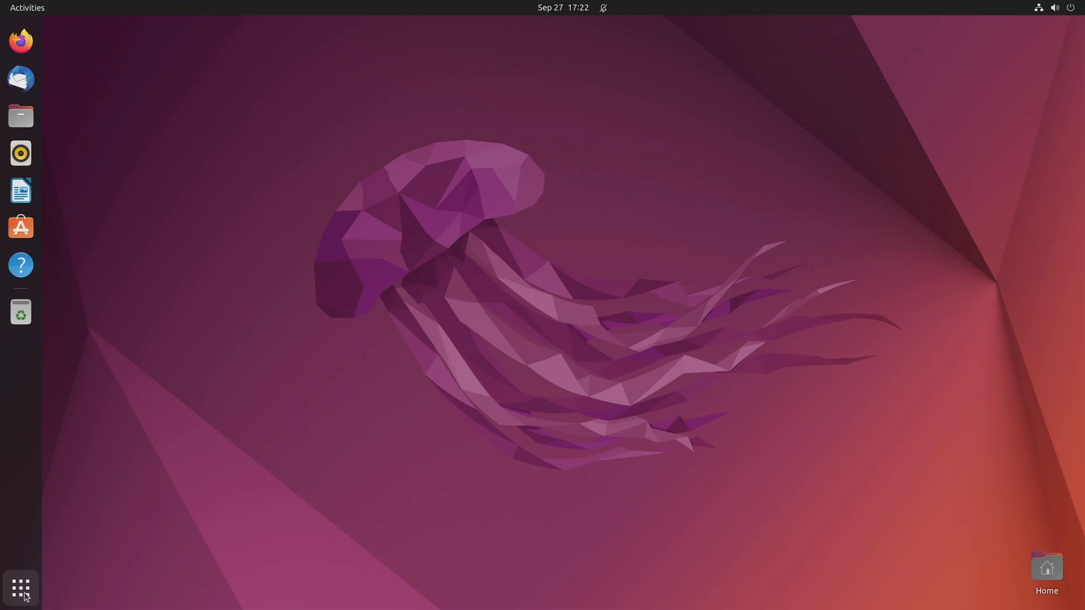
pyautogui.click(20, 589)
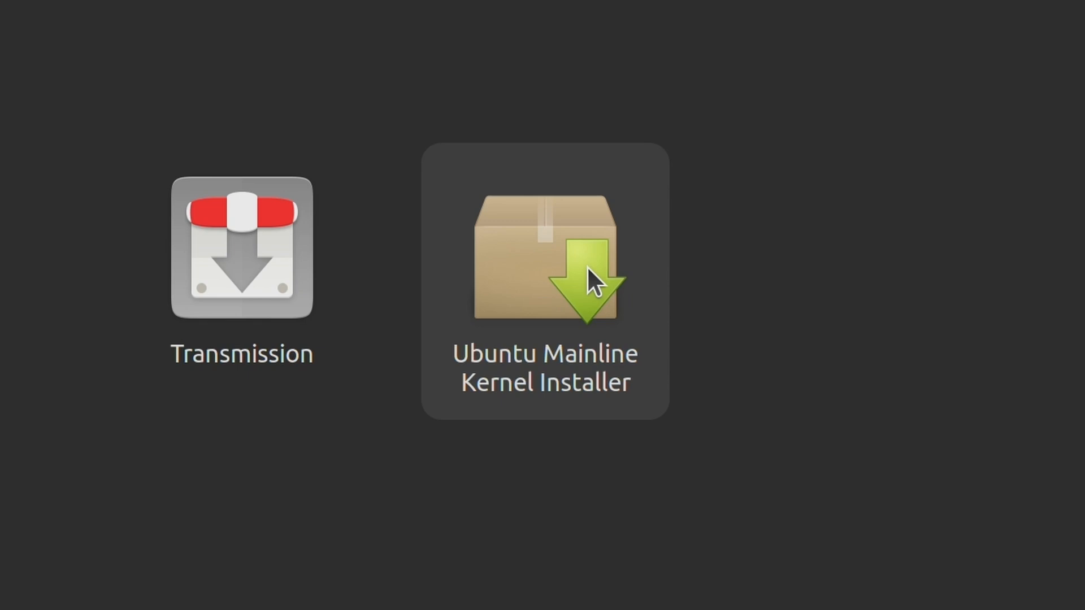
pyautogui.doubleClick(545, 248)
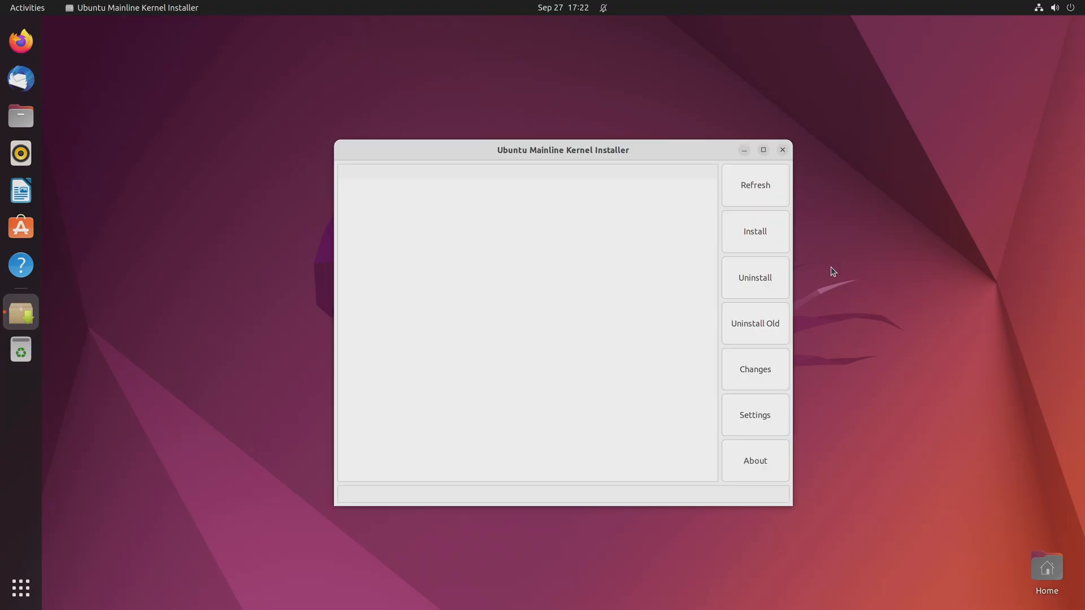
pyautogui.click(754, 184)
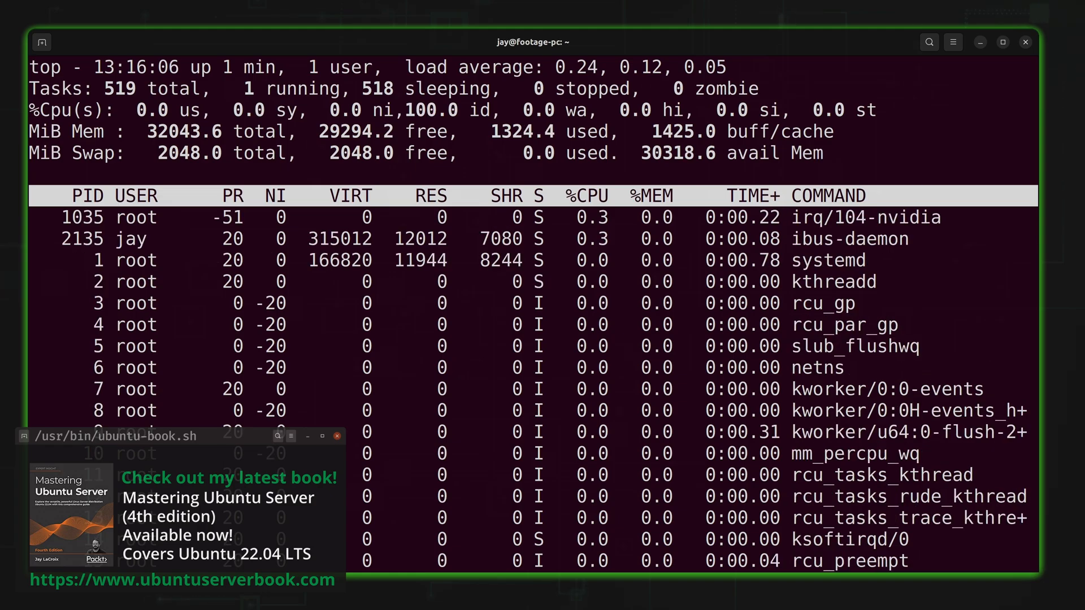
pyautogui.click(306, 436)
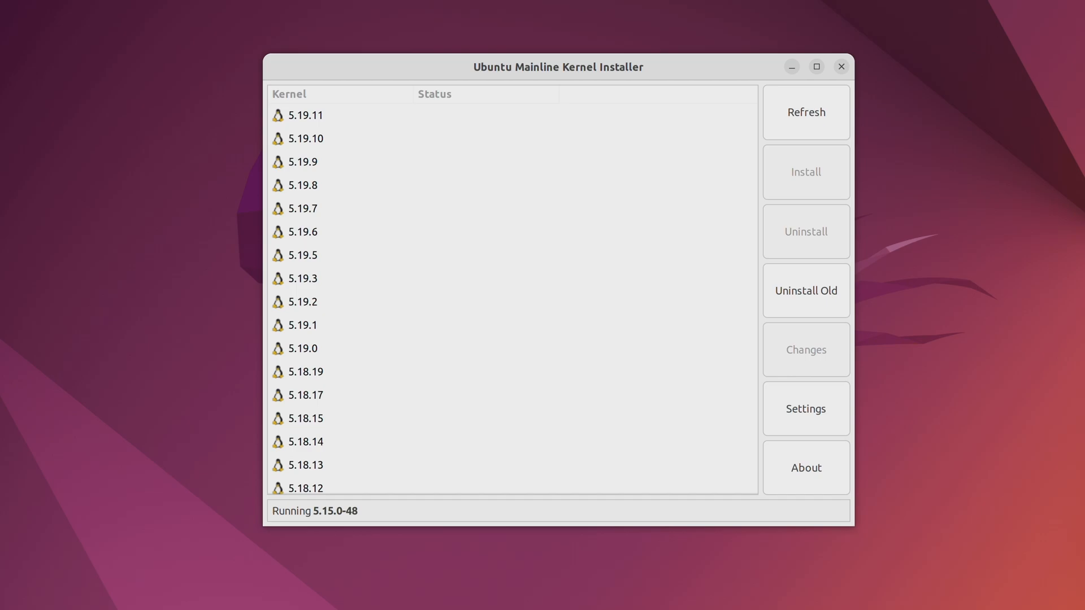
pyautogui.moveTo(761, 148)
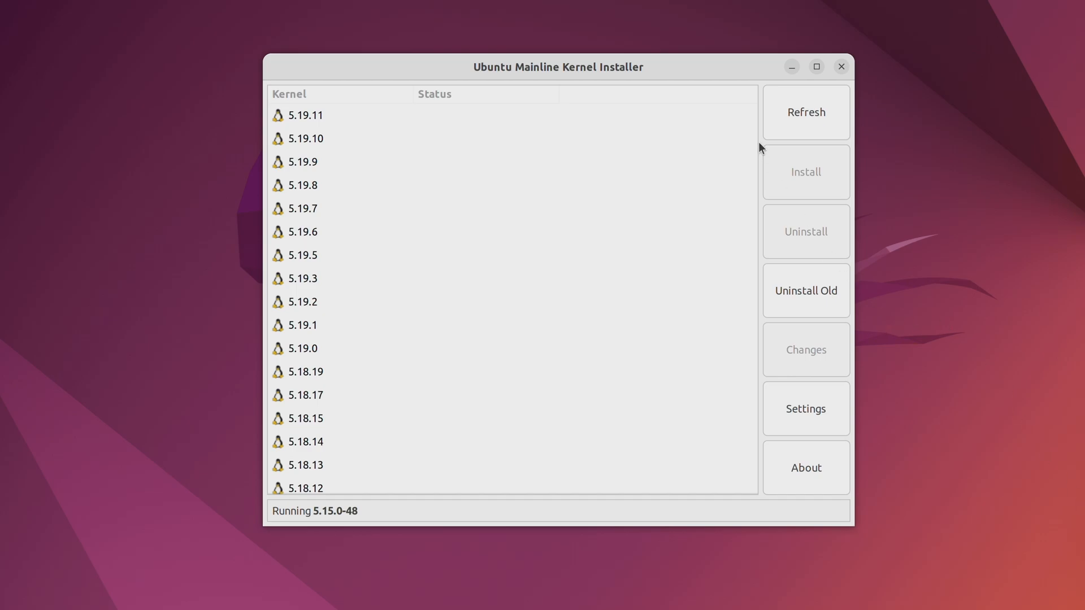
pyautogui.scroll(-3)
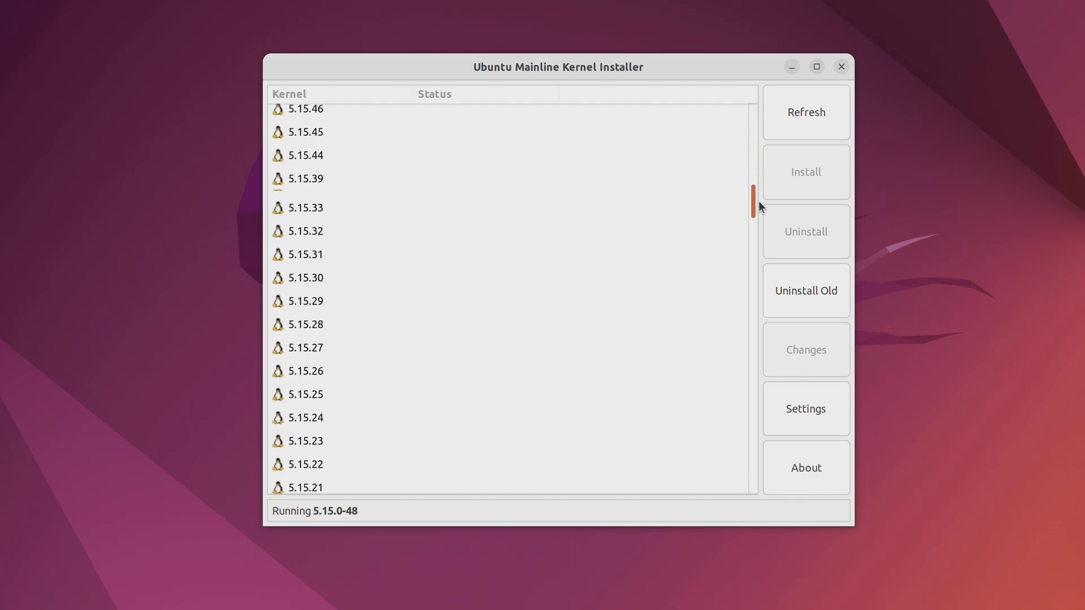
pyautogui.scroll(-3)
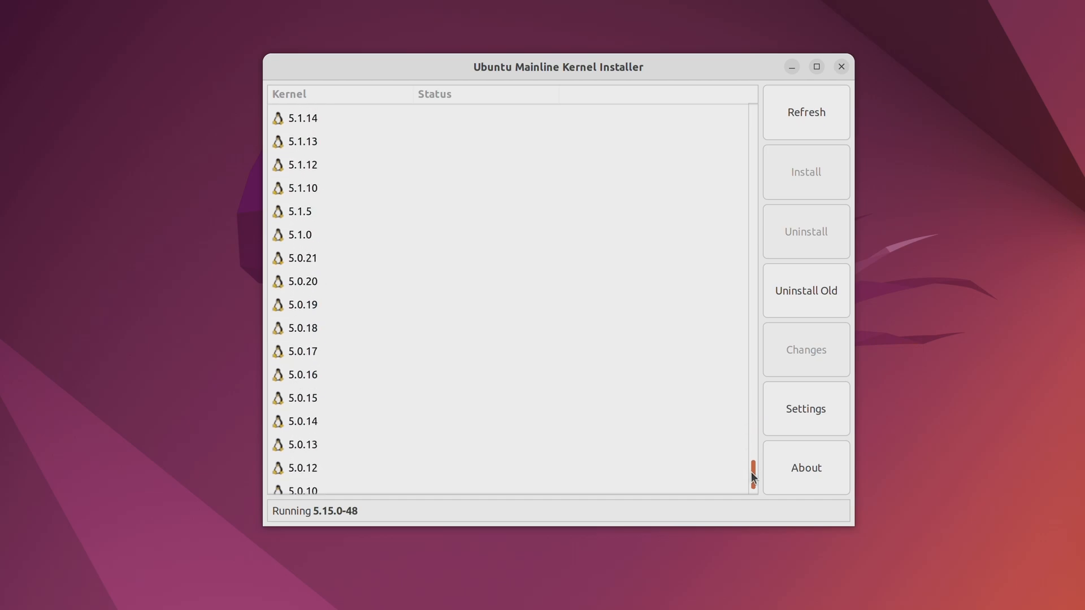
pyautogui.scroll(-3)
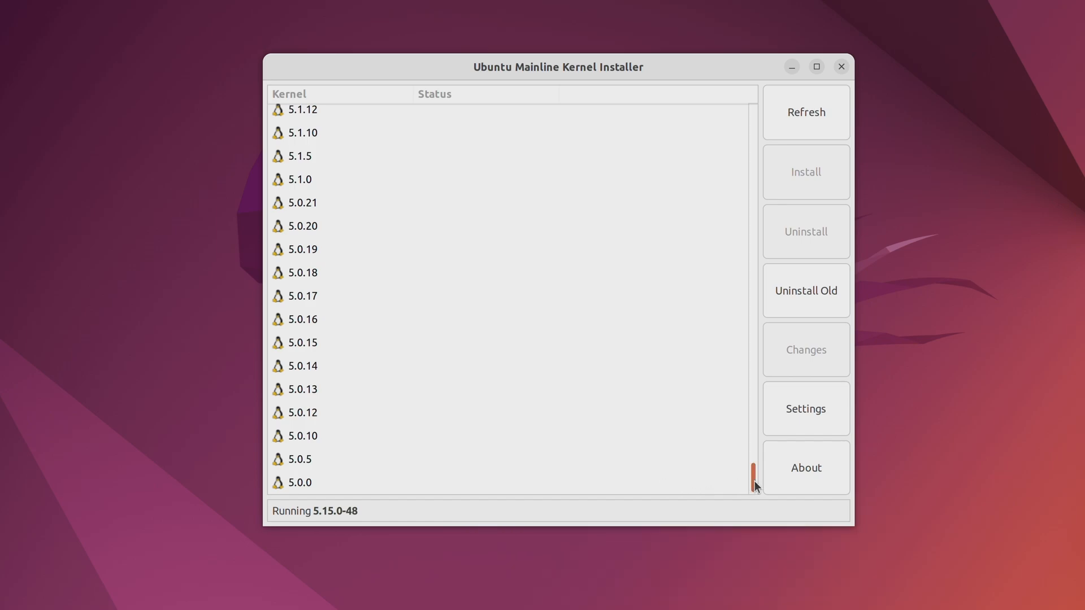
pyautogui.scroll(3)
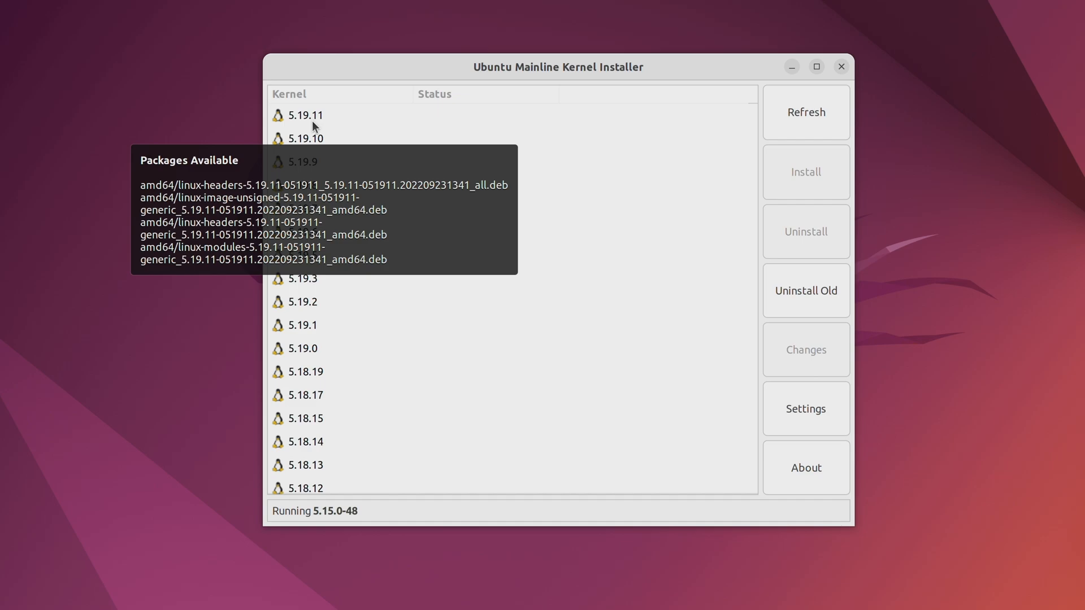
pyautogui.moveTo(222, 127)
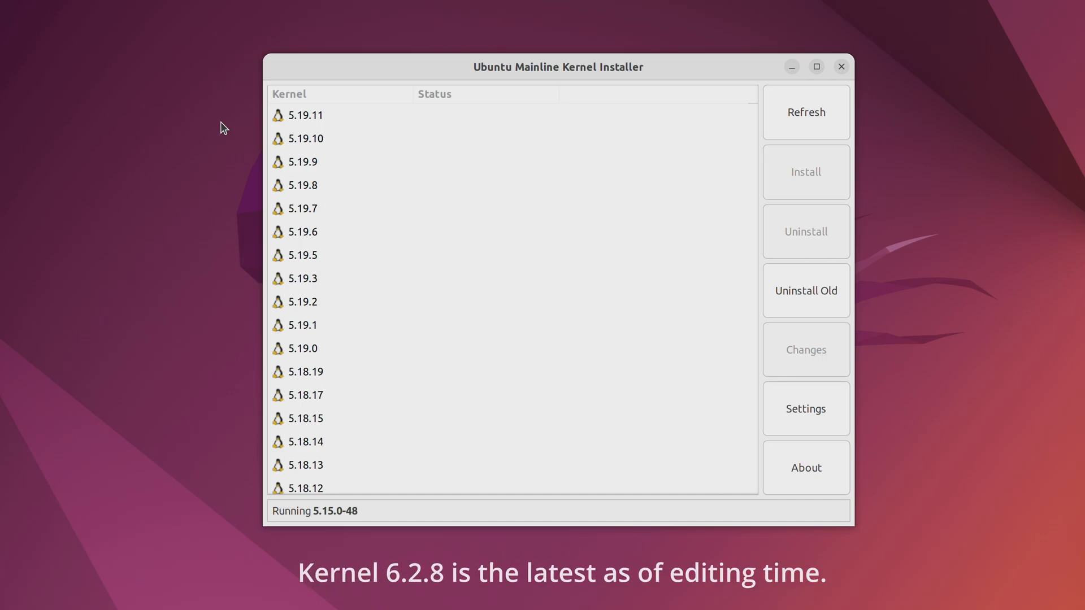
pyautogui.moveTo(260, 414)
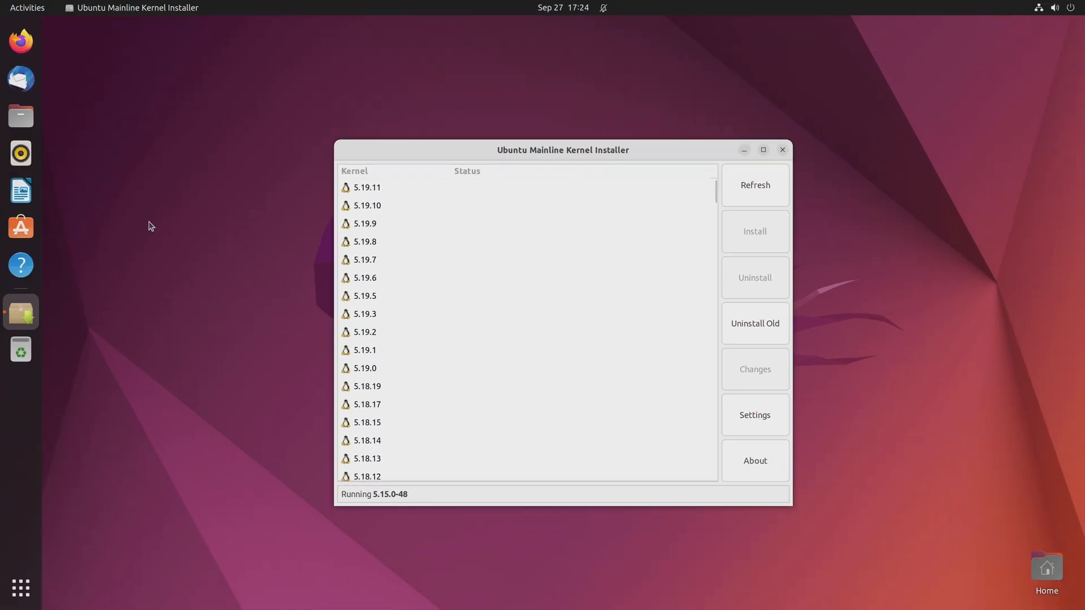
pyautogui.moveTo(20, 40)
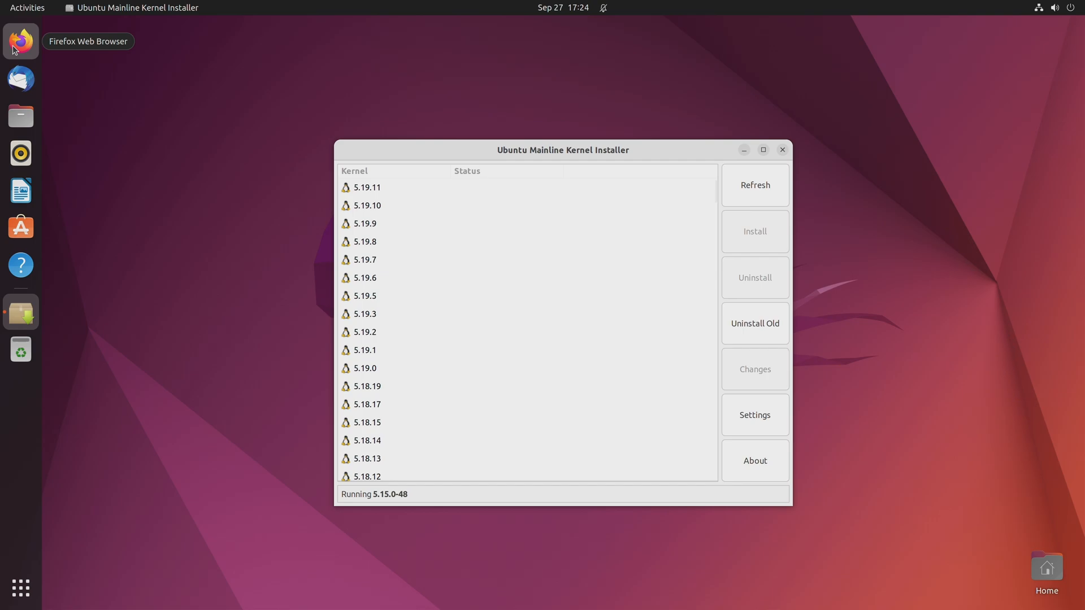
# Check kernel.org in Firefox for 5.19.11 stable and 5.15 longterm, then return to the installer
pyautogui.click(21, 42)
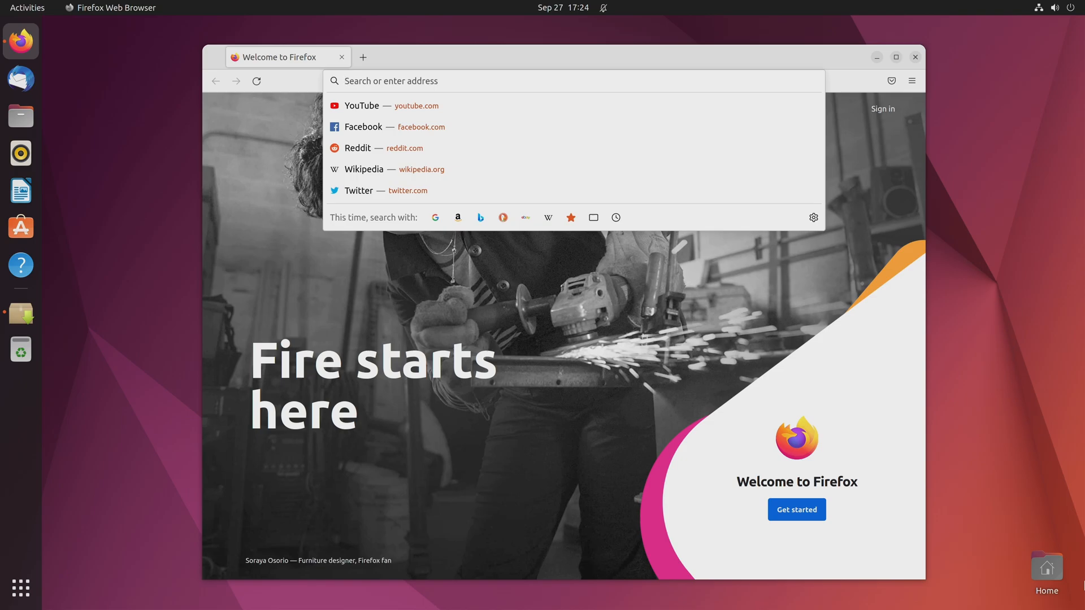
pyautogui.write('kernel.org')
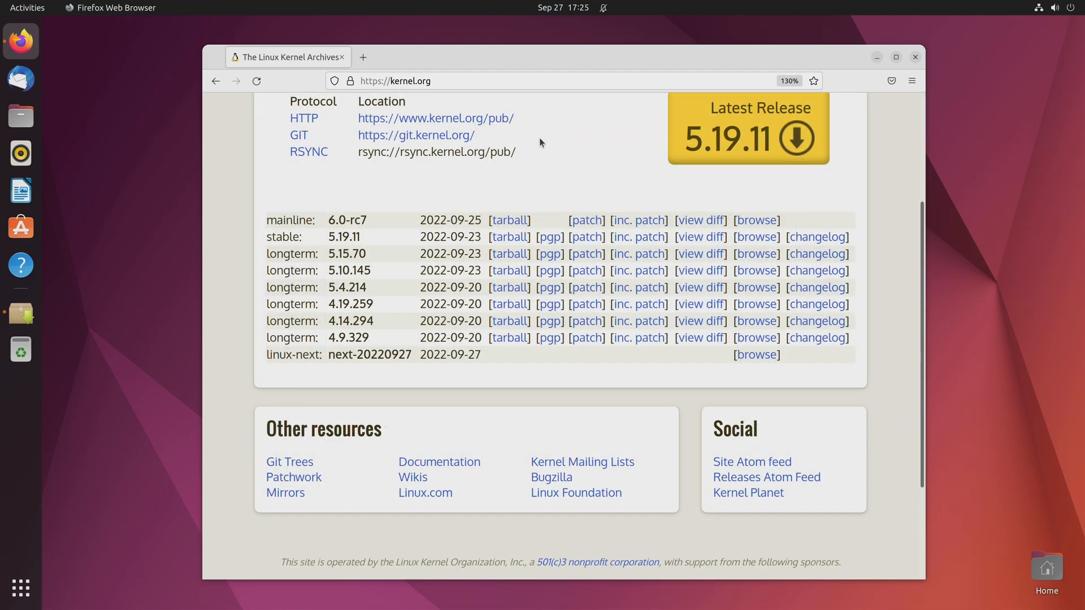
pyautogui.moveTo(579, 137)
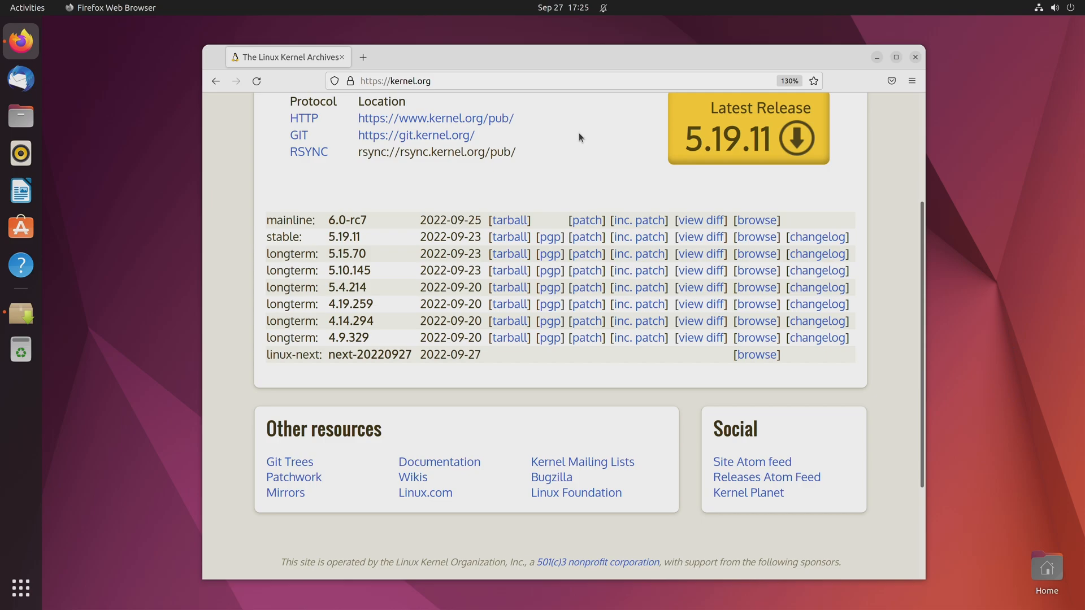
pyautogui.moveTo(390, 220)
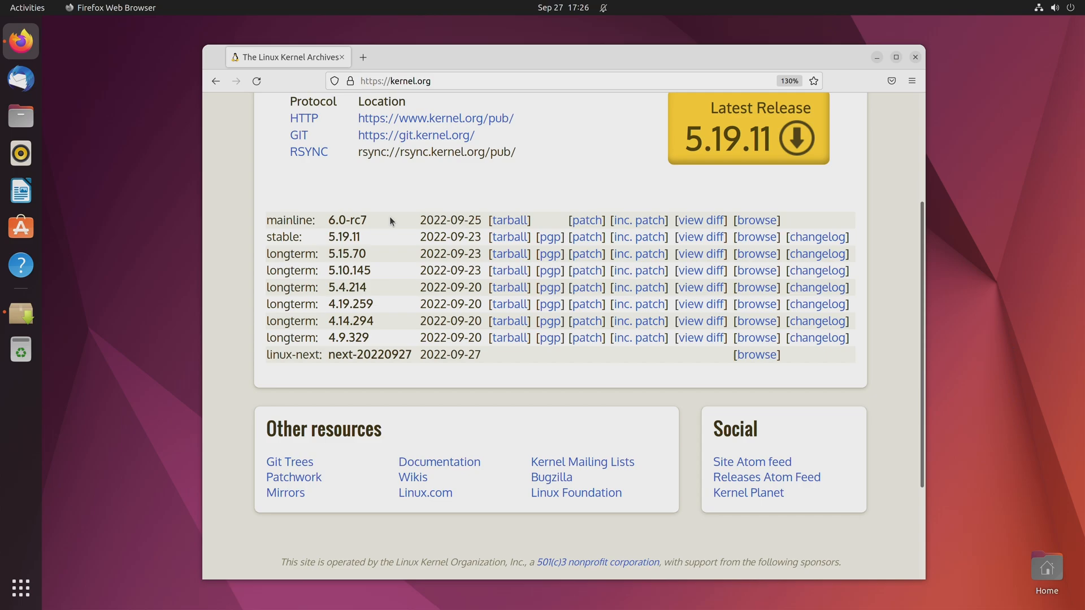
pyautogui.moveTo(316, 251)
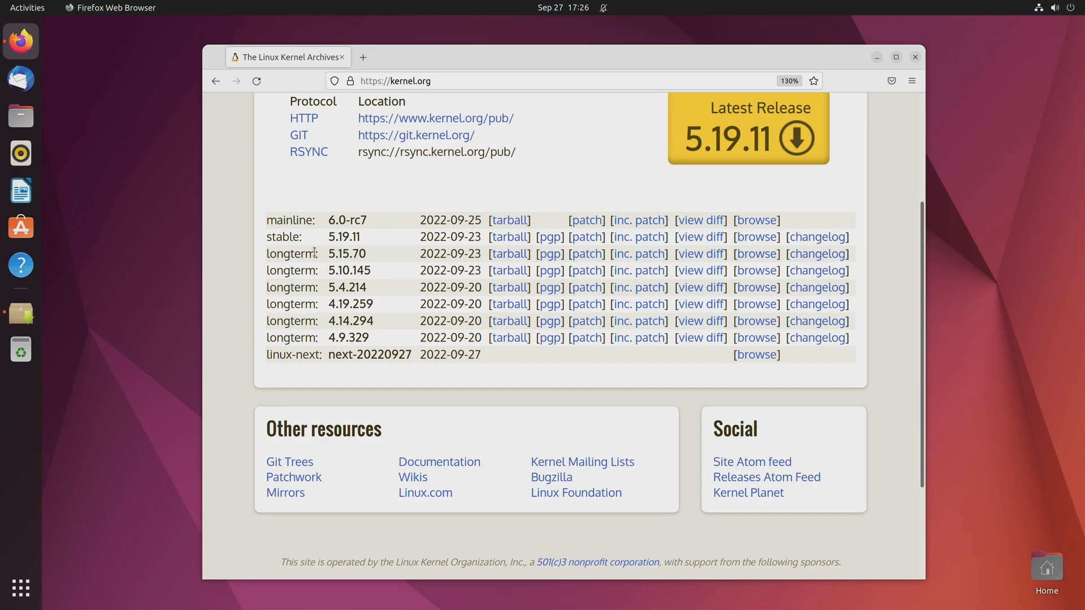
pyautogui.moveTo(354, 381)
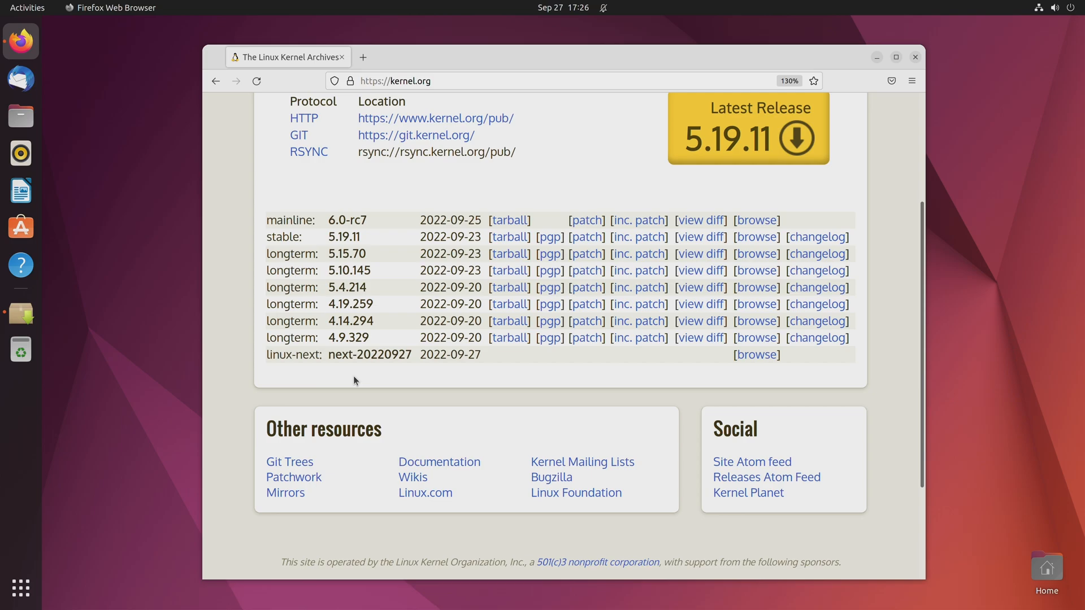
pyautogui.moveTo(324, 257)
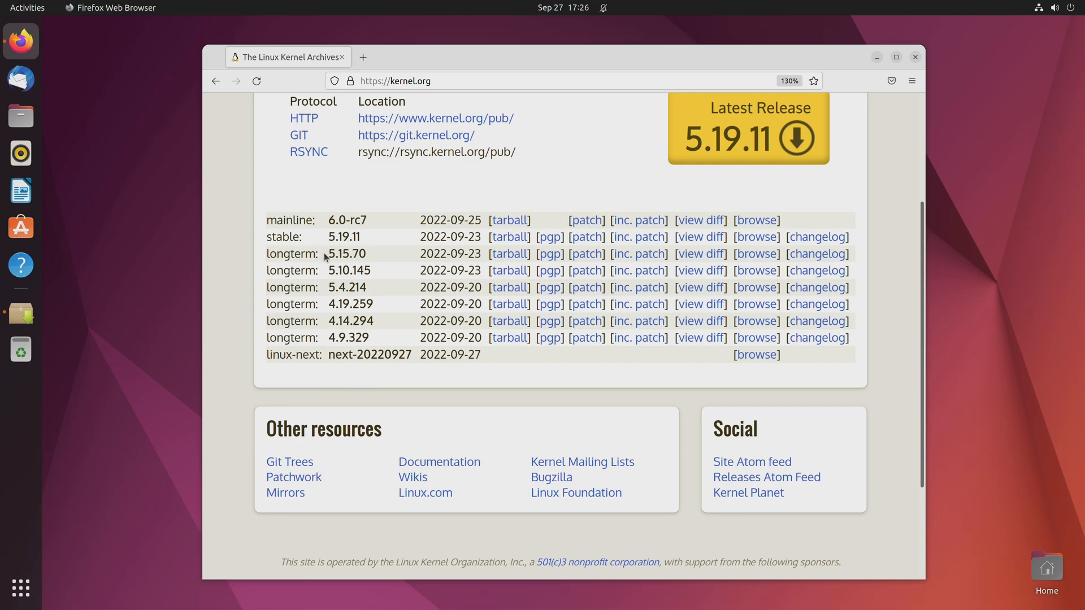
pyautogui.doubleClick(339, 253)
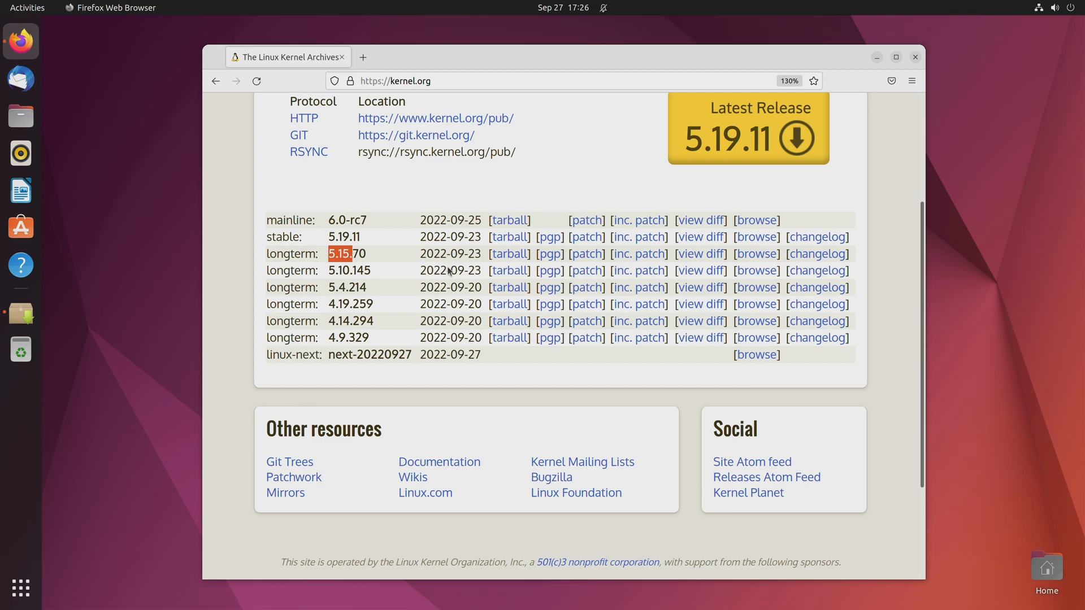
pyautogui.click(21, 312)
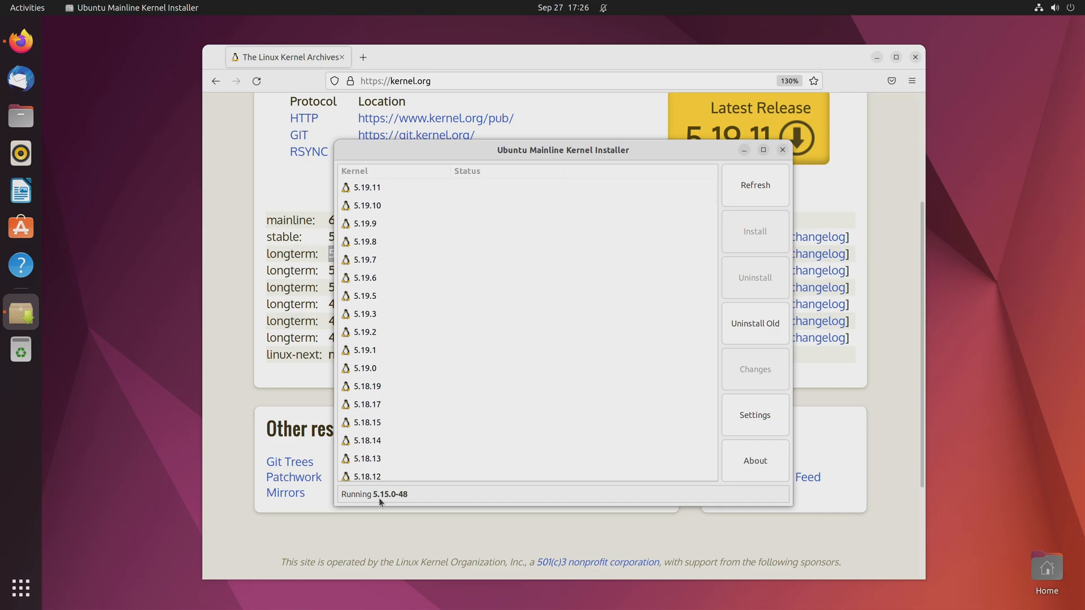
pyautogui.moveTo(545, 172)
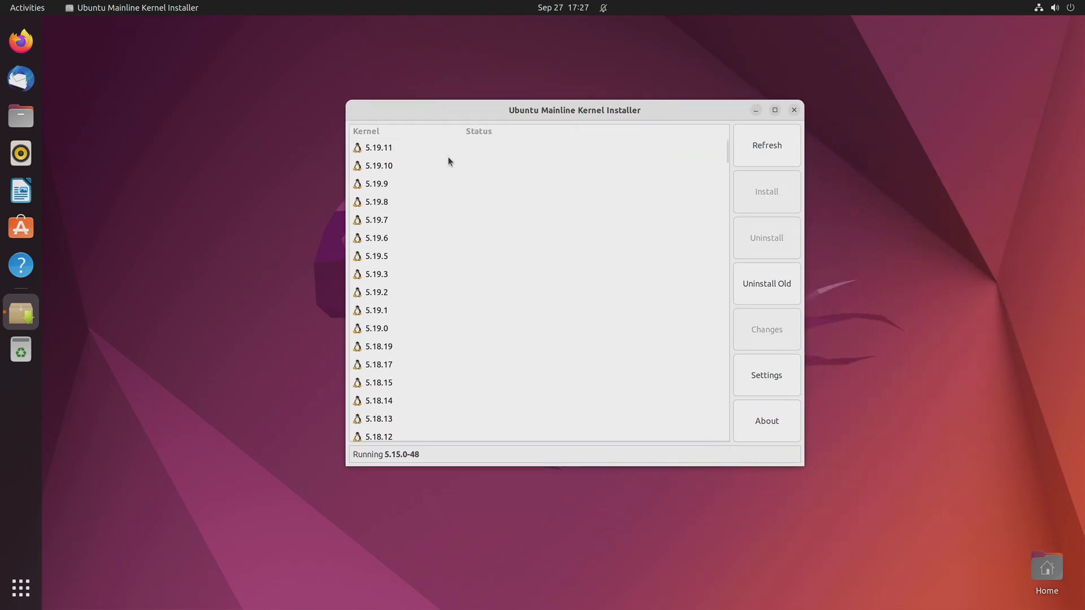
# Select kernel 5.19.11 in the list and start its installation
pyautogui.click(378, 147)
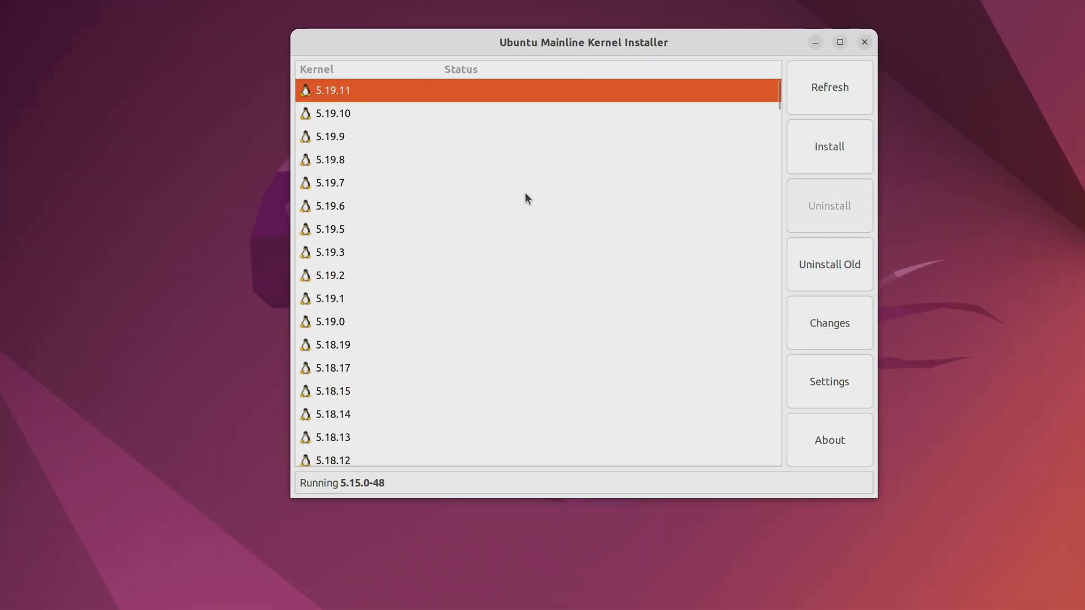
pyautogui.moveTo(838, 159)
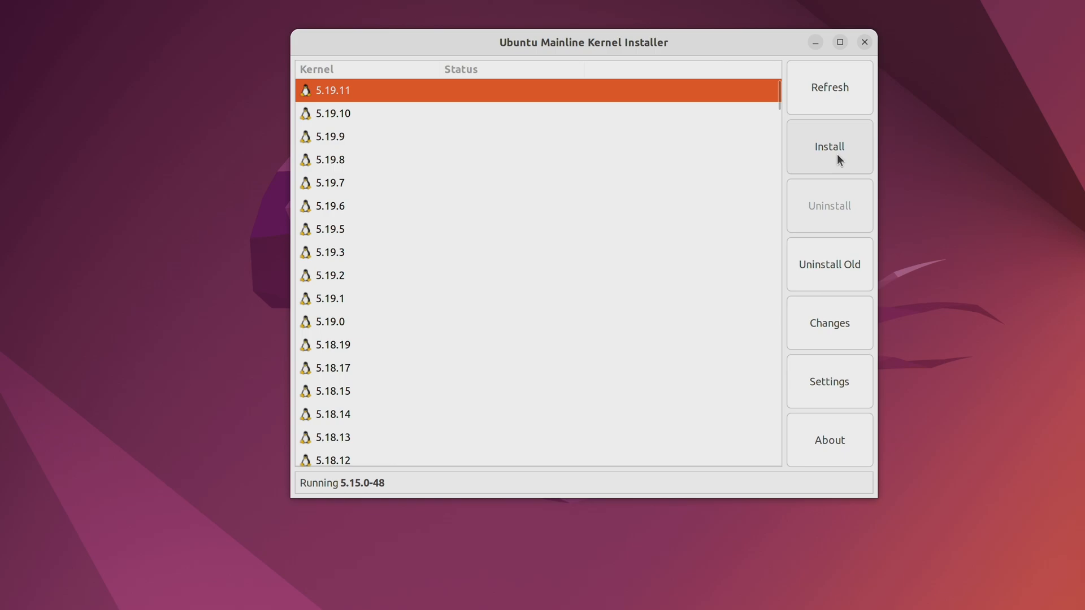
pyautogui.click(829, 146)
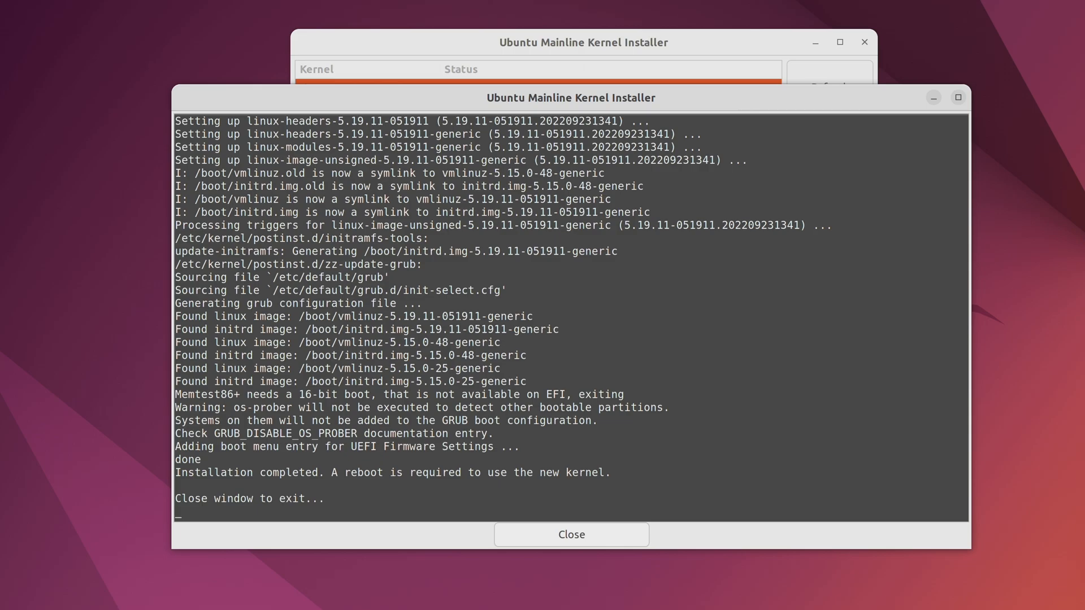
pyautogui.moveTo(847, 393)
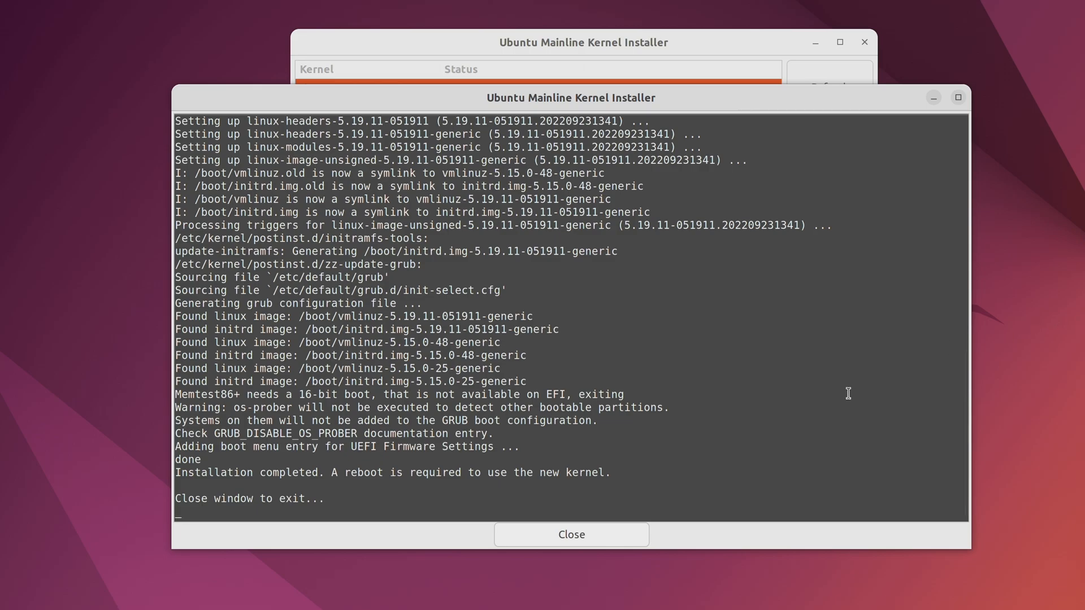
# Dismiss the completed installation log and bring up the power options
pyautogui.click(569, 535)
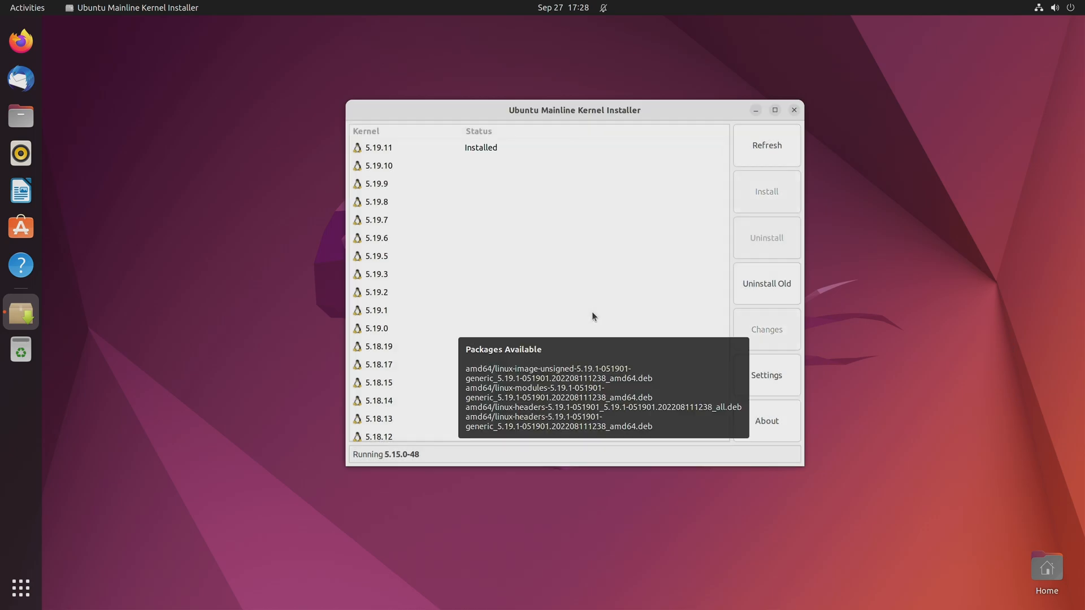
pyautogui.click(1068, 8)
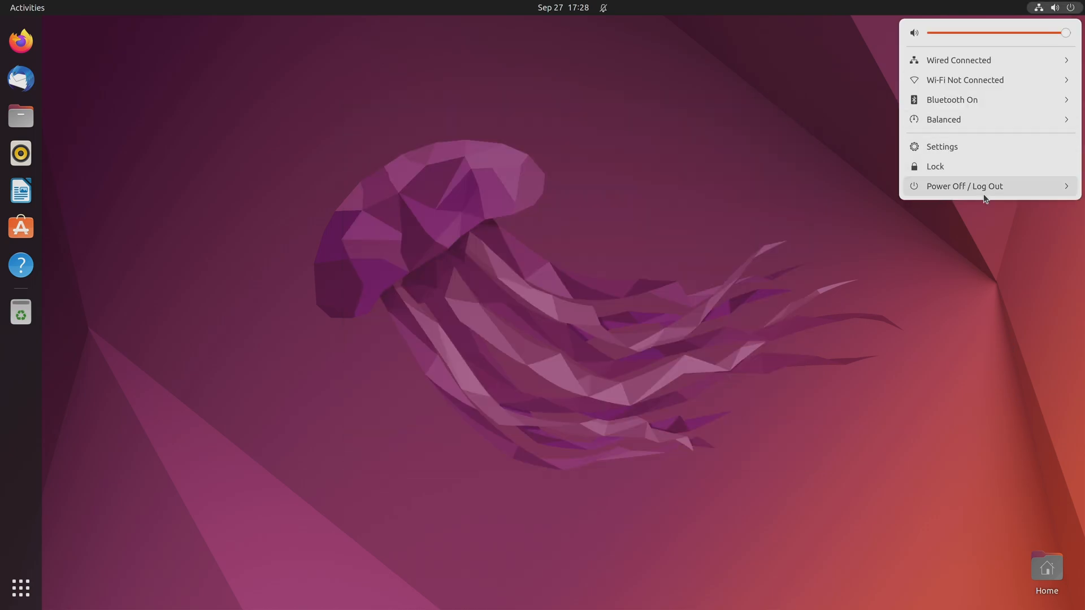
# Restart the computer from the power menu
pyautogui.click(964, 185)
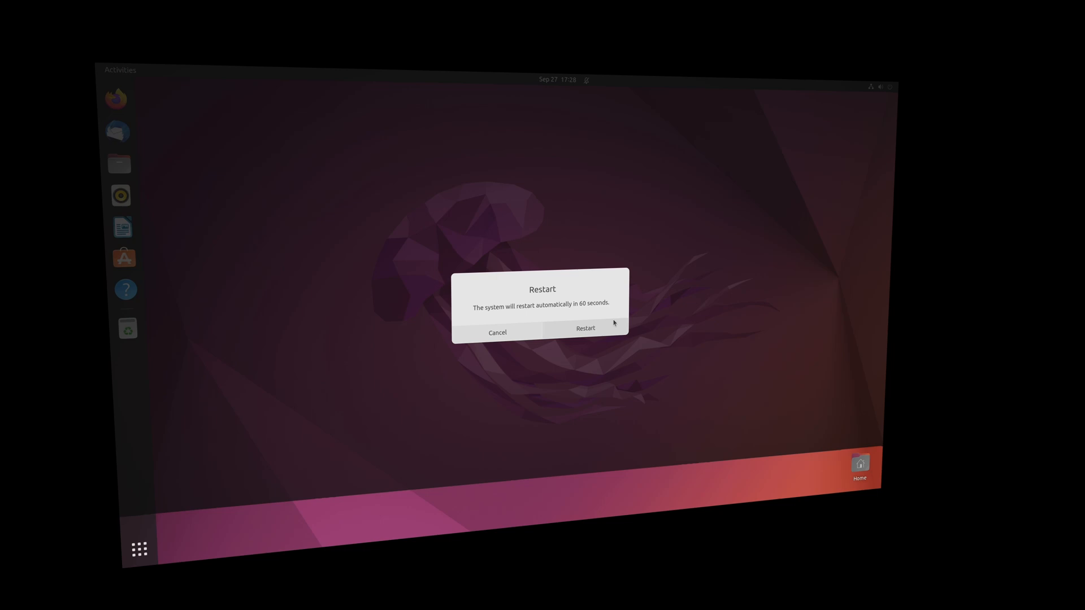
pyautogui.click(585, 328)
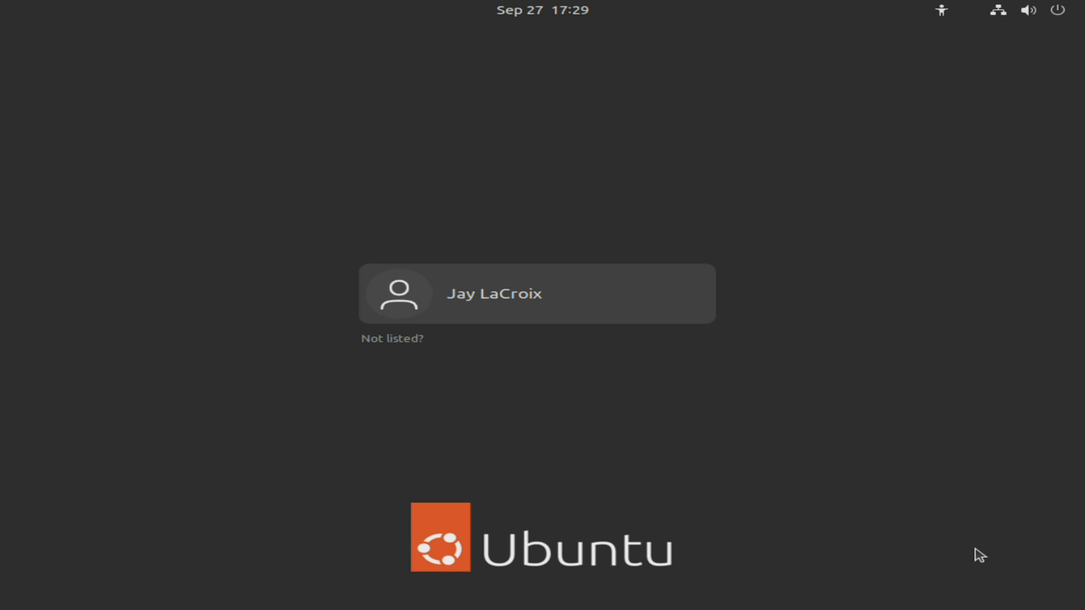
pyautogui.moveTo(607, 308)
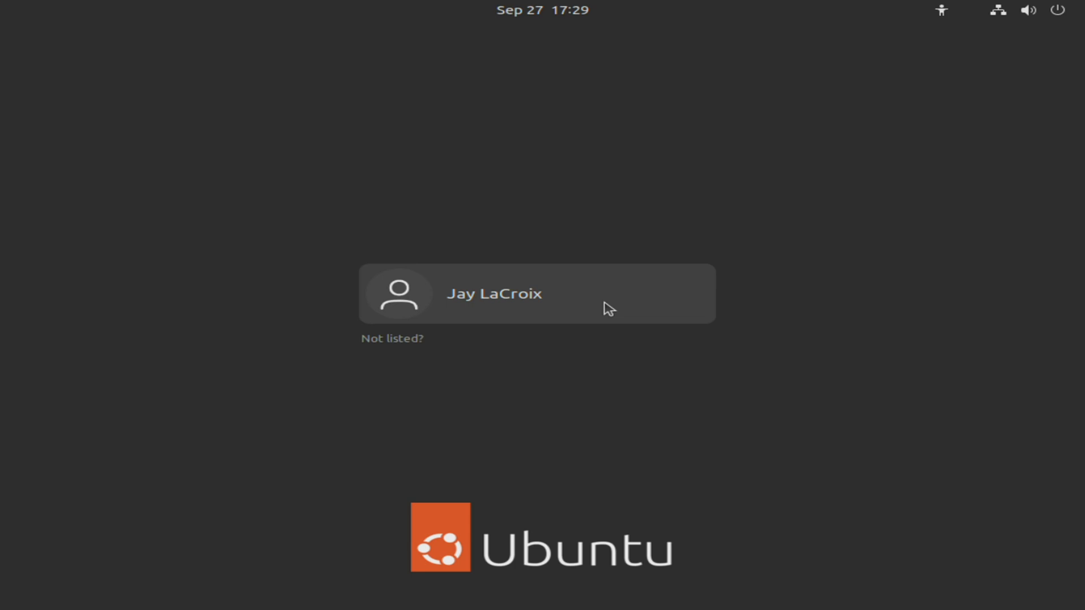
# Log back in as the user and begin searching for an application
pyautogui.click(494, 292)
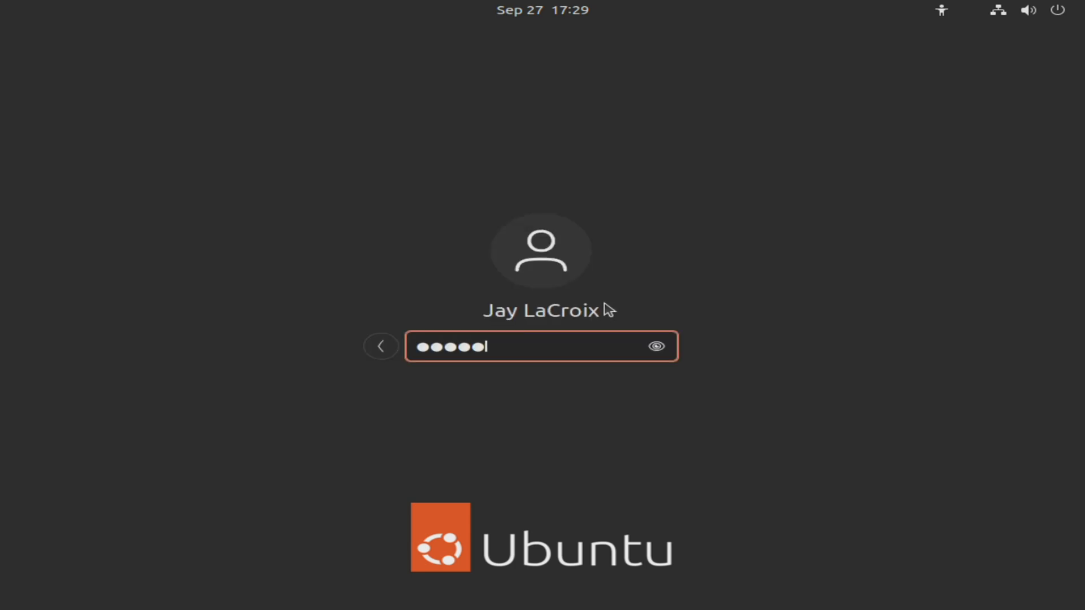
pyautogui.press('Return')
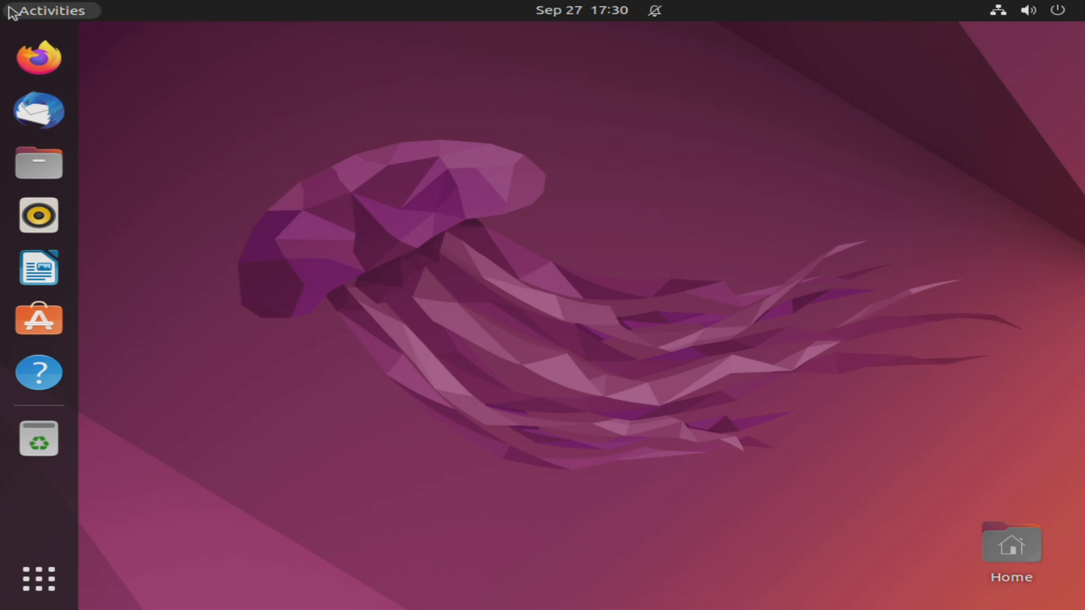
pyautogui.write('t')
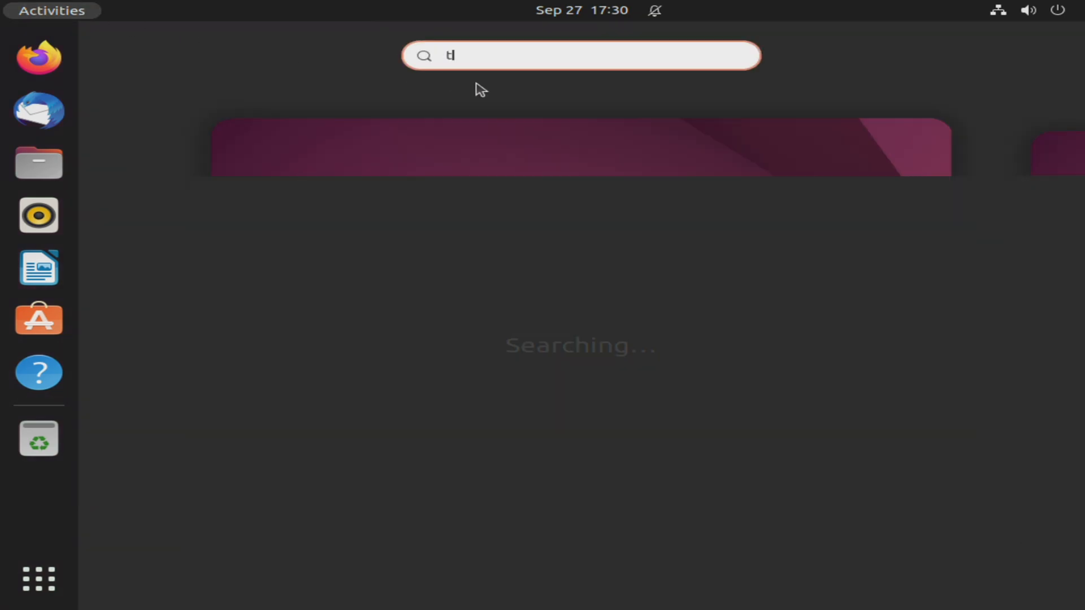
# Run uname -r confirming kernel 5.19.11-051911-generic, then close the terminal
pyautogui.press('Return')
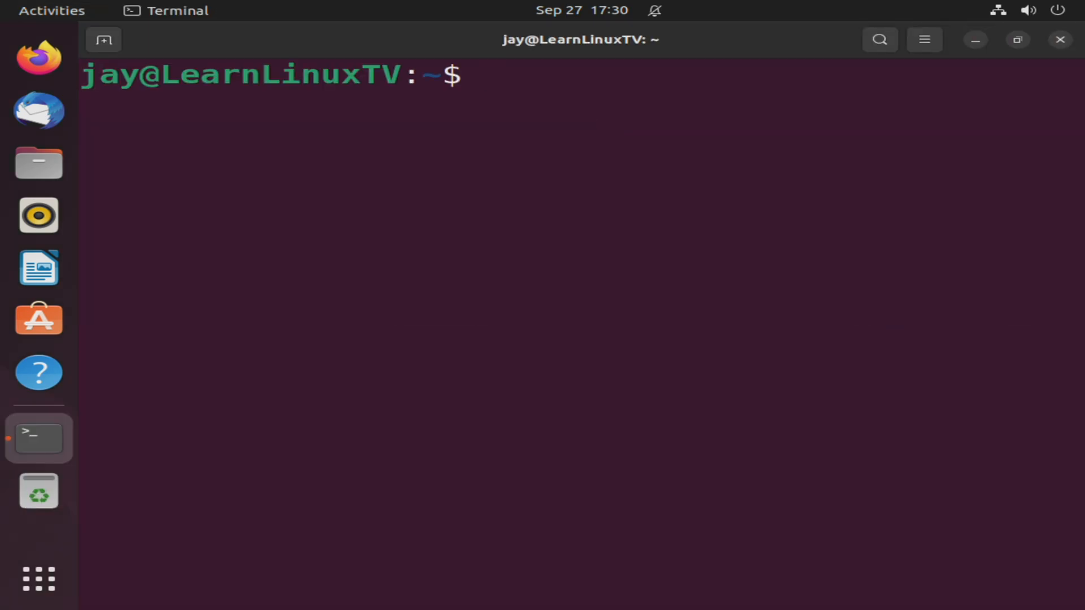
pyautogui.write('uname -r')
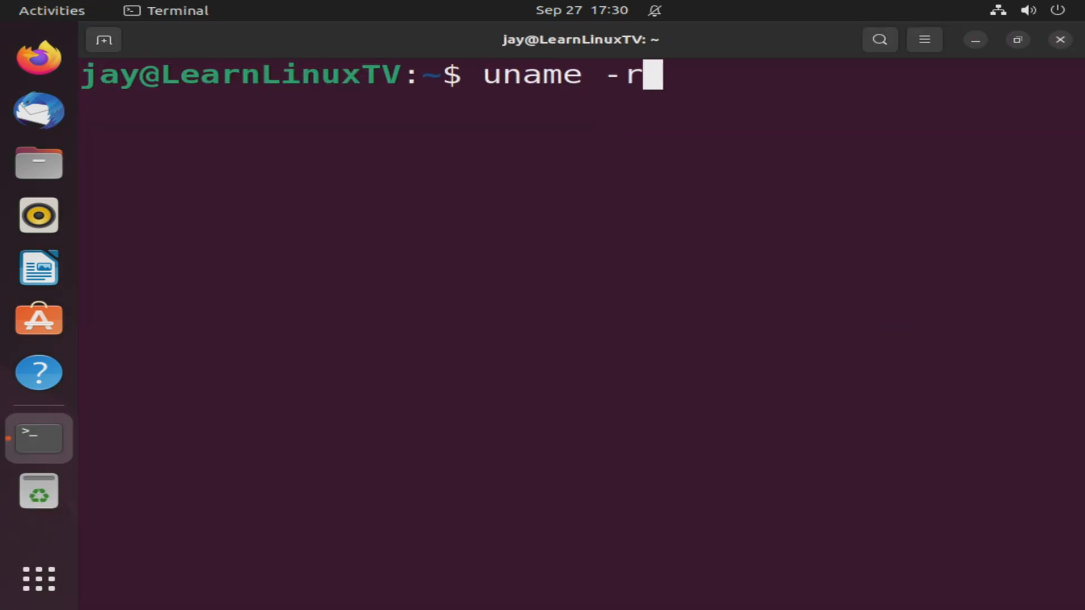
pyautogui.press('Return')
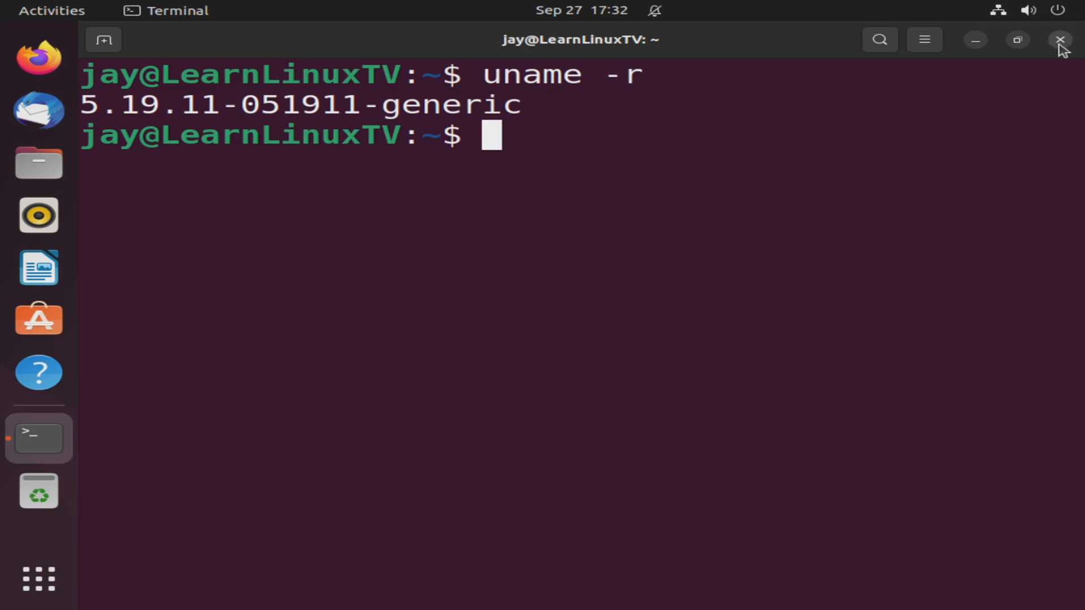
pyautogui.click(1059, 40)
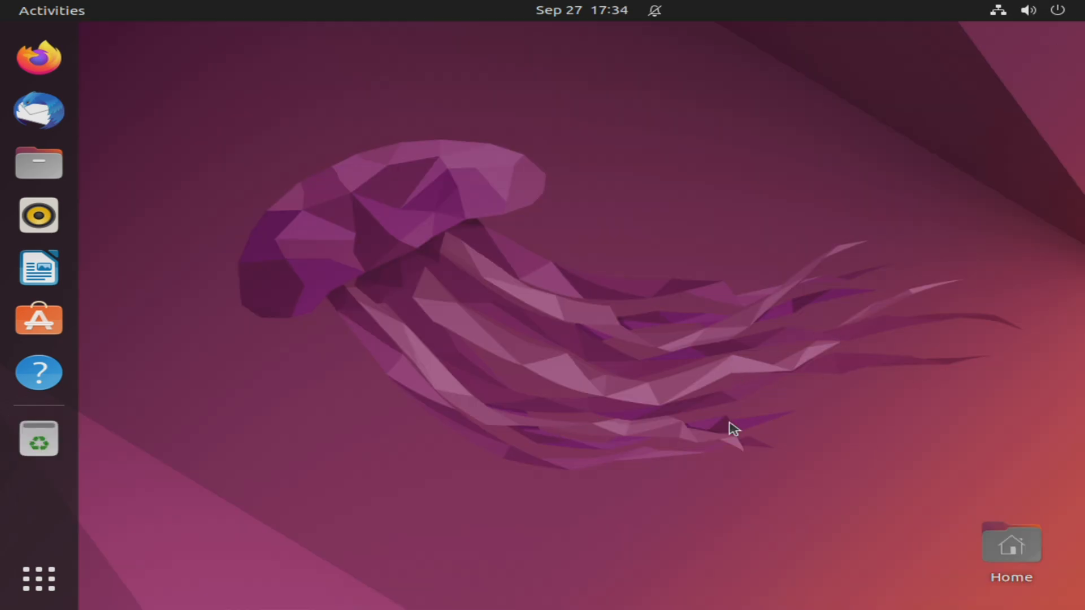
pyautogui.moveTo(724, 494)
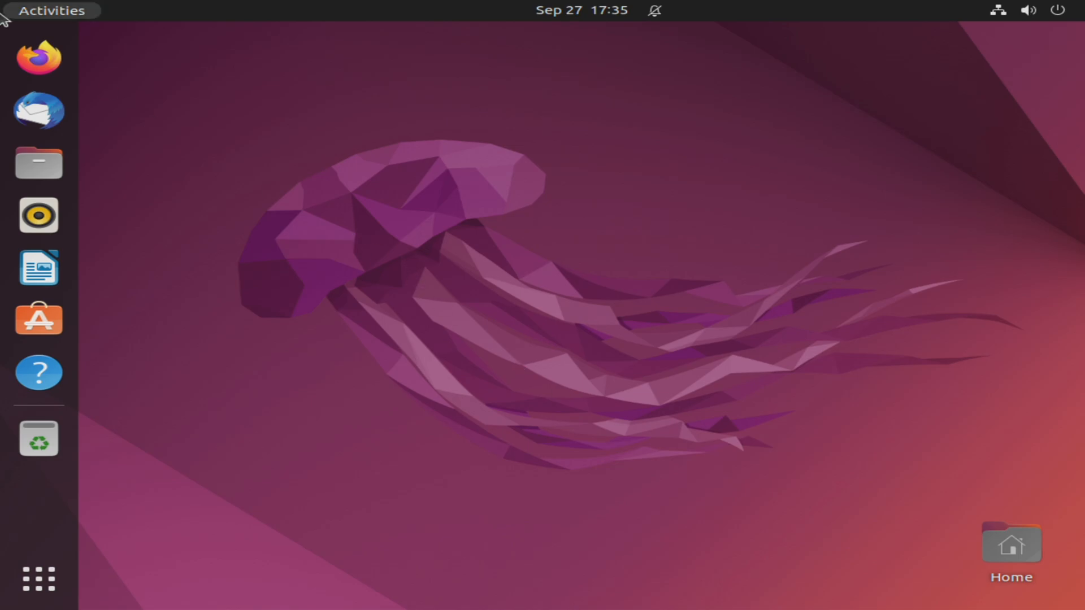
# Restart the computer from the system menu's Power Off / Log Out options to reach GRUB
pyautogui.write('ter')
pyautogui.write('uname -r')
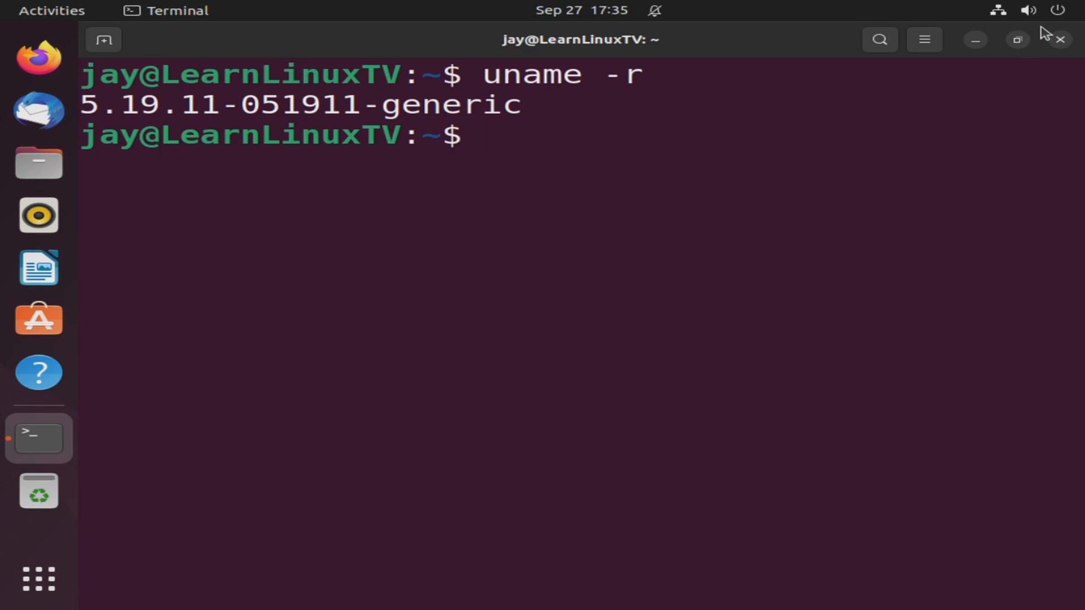
pyautogui.click(1031, 10)
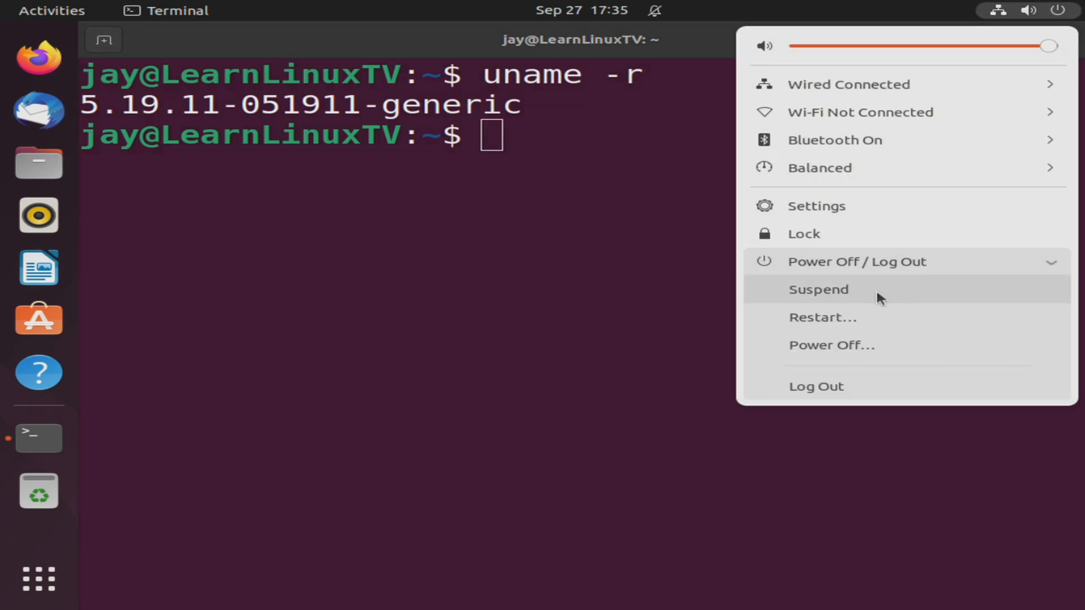
pyautogui.click(823, 316)
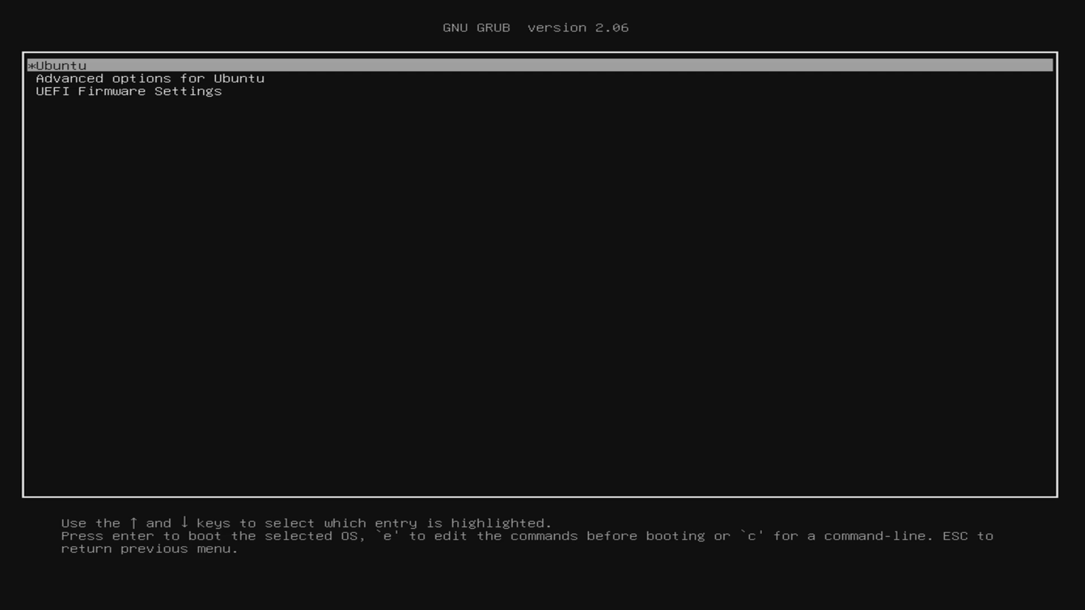
# Boot Ubuntu on the stock 5.15.0-48-generic kernel via Advanced options for Ubuntu
pyautogui.press('Down')
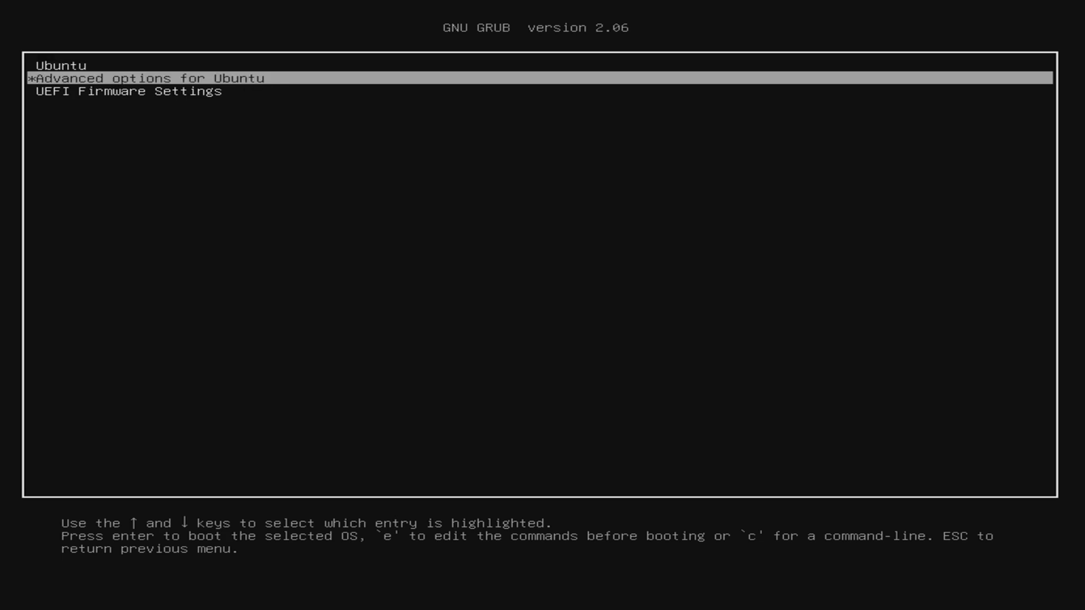
pyautogui.press('Return')
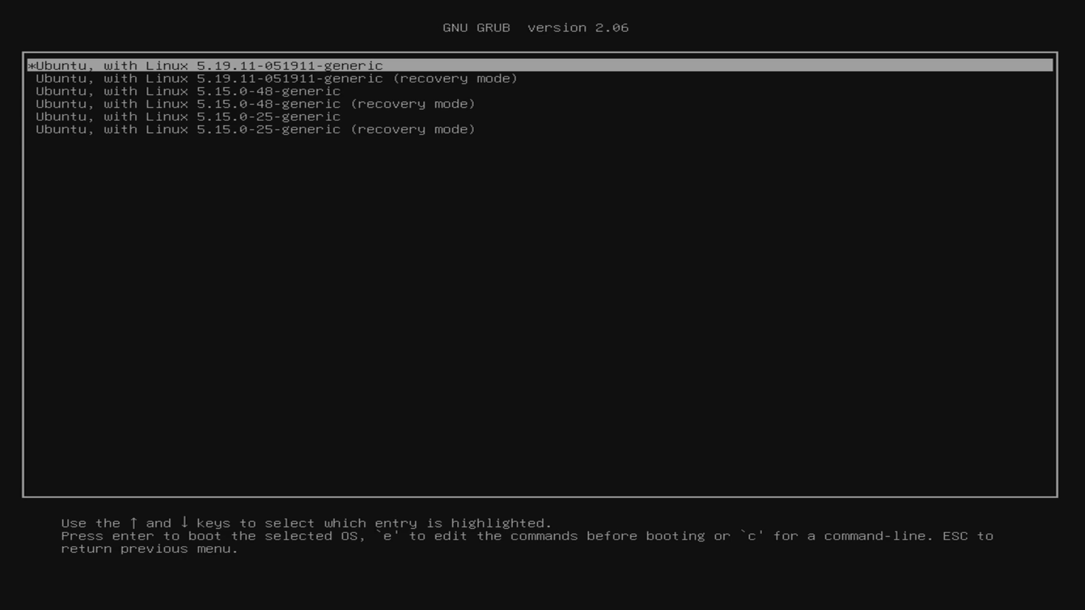
pyautogui.press('Down')
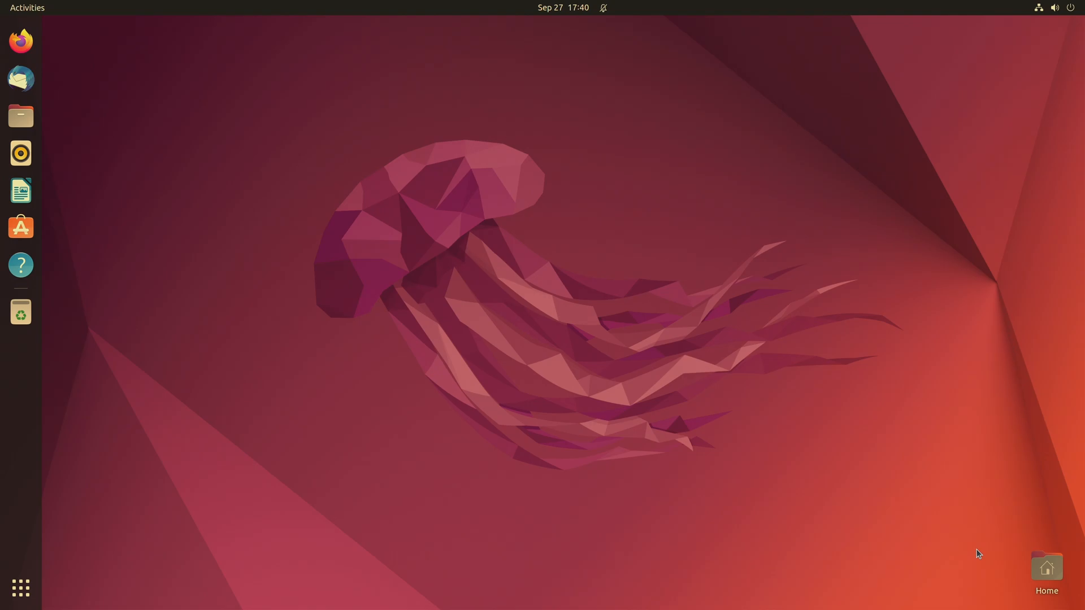
pyautogui.moveTo(63, 6)
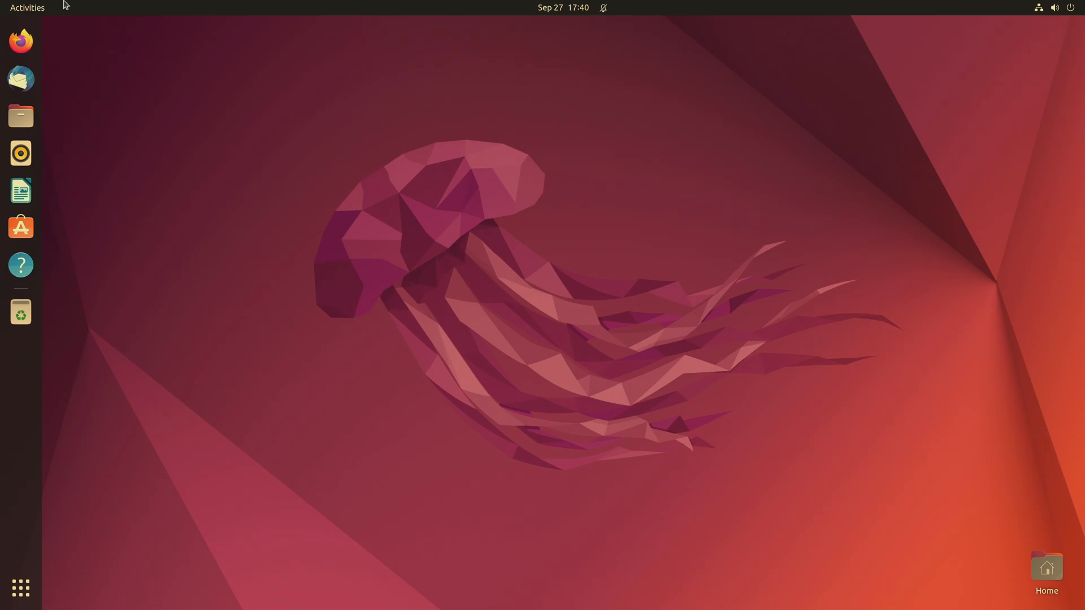
# Launch Ubuntu Mainline Kernel Installer via Activities search 'main' and uninstall kernel 5.19.11
pyautogui.click(27, 8)
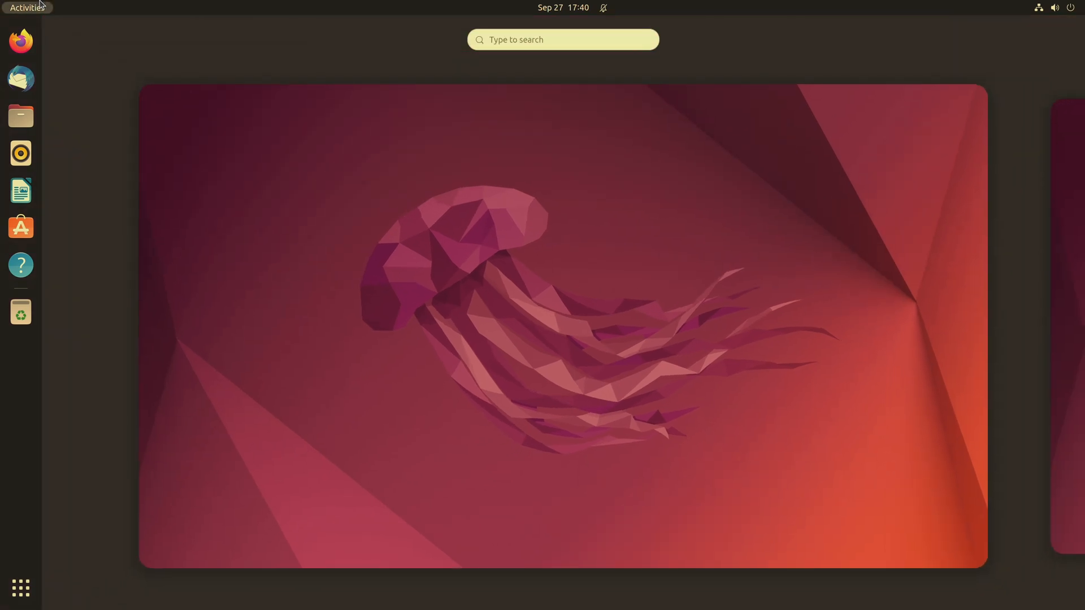
pyautogui.write('main')
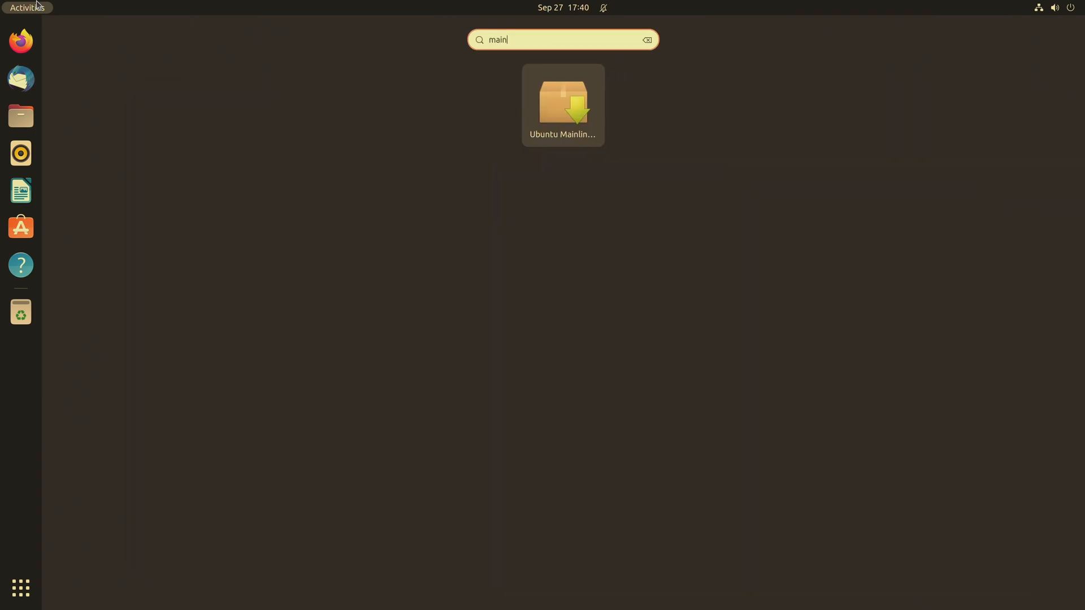
pyautogui.moveTo(556, 90)
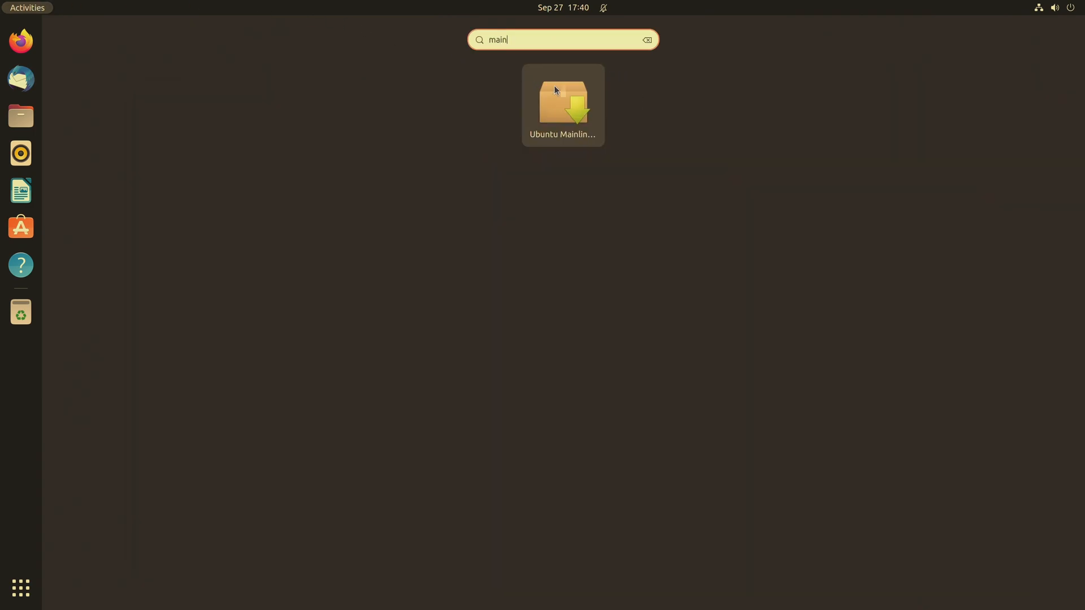
pyautogui.doubleClick(562, 104)
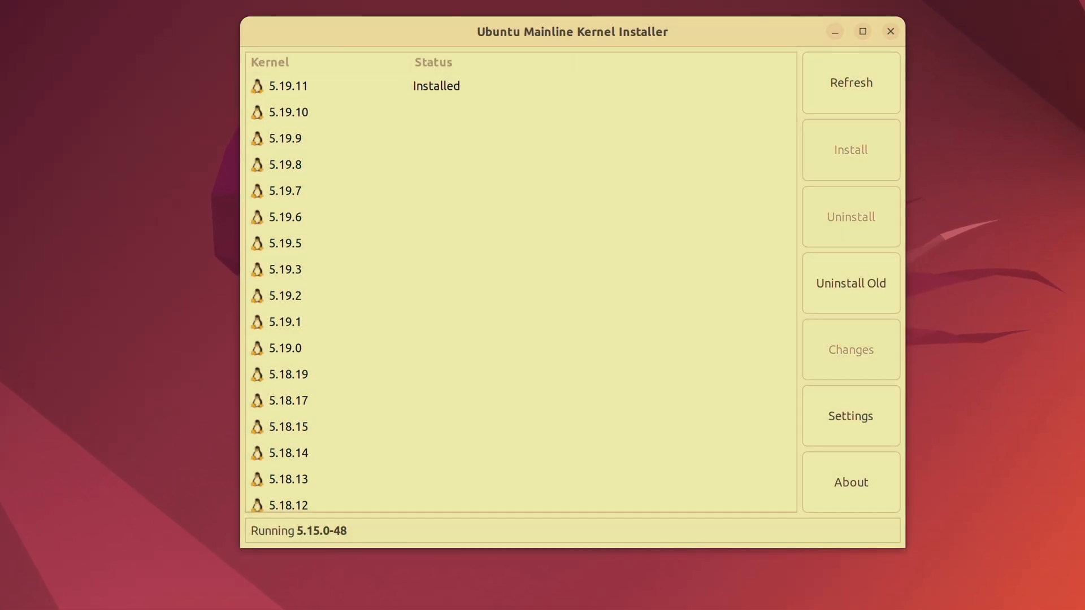
pyautogui.click(346, 85)
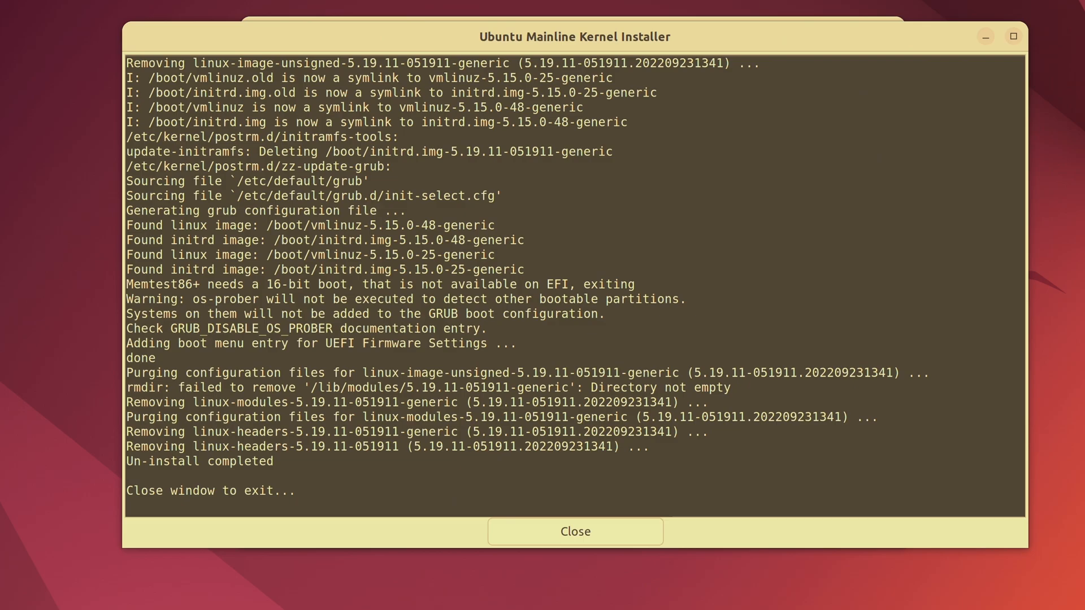
# Dismiss the uninstall log so the refreshed list shows 5.19.11 no longer installed
pyautogui.click(574, 531)
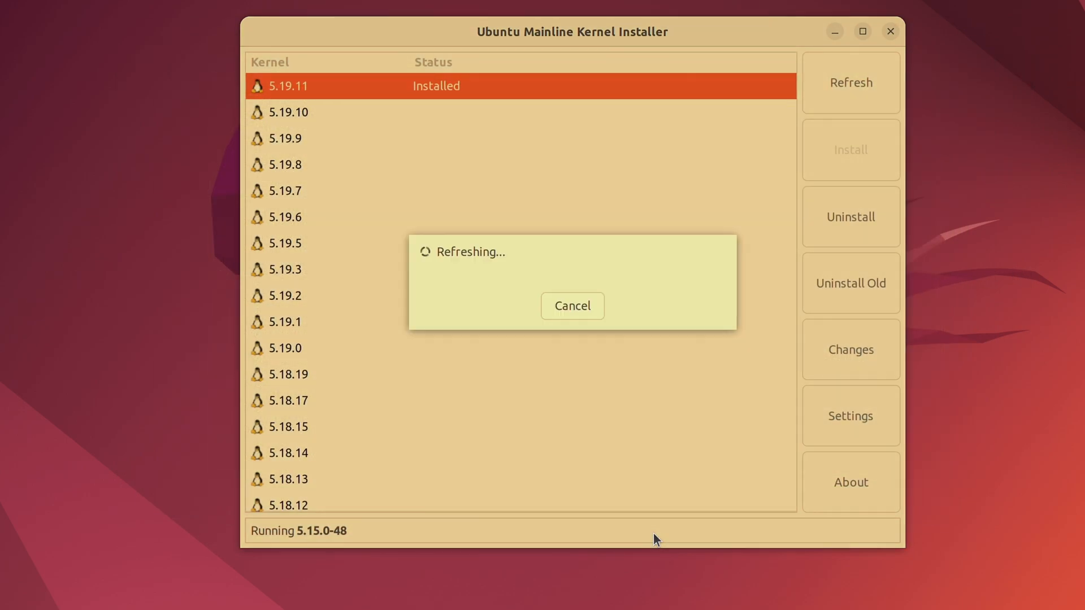
pyautogui.click(572, 307)
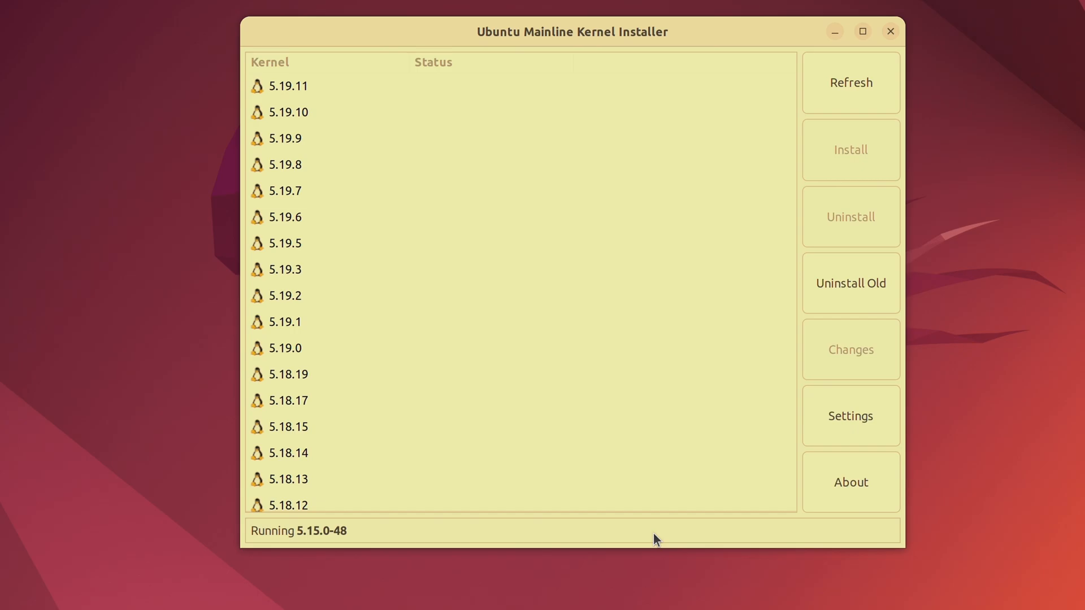
pyautogui.moveTo(657, 589)
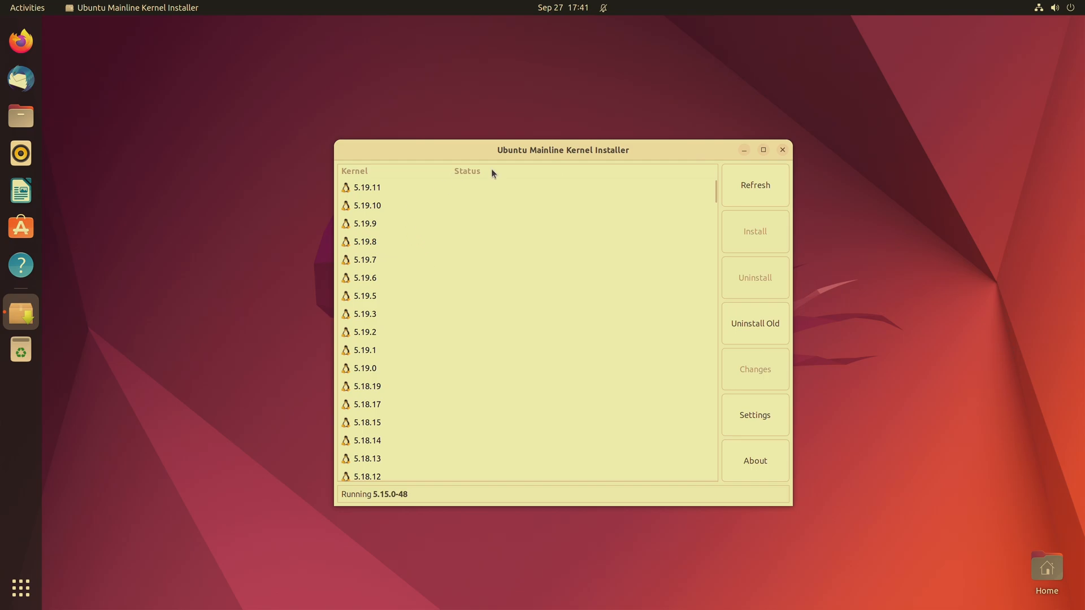
pyautogui.moveTo(1008, 430)
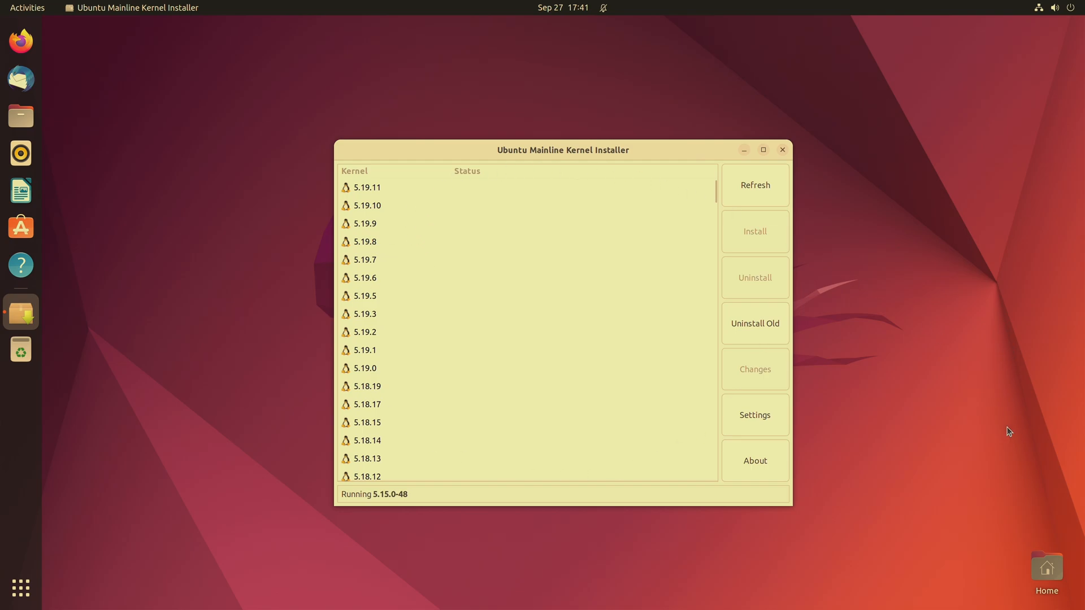